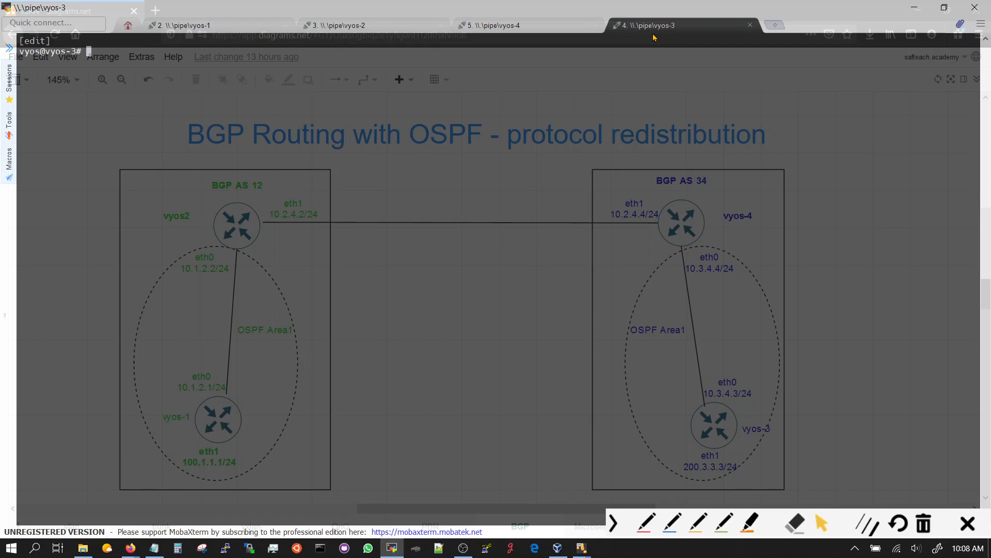
mouse_move(584, 157)
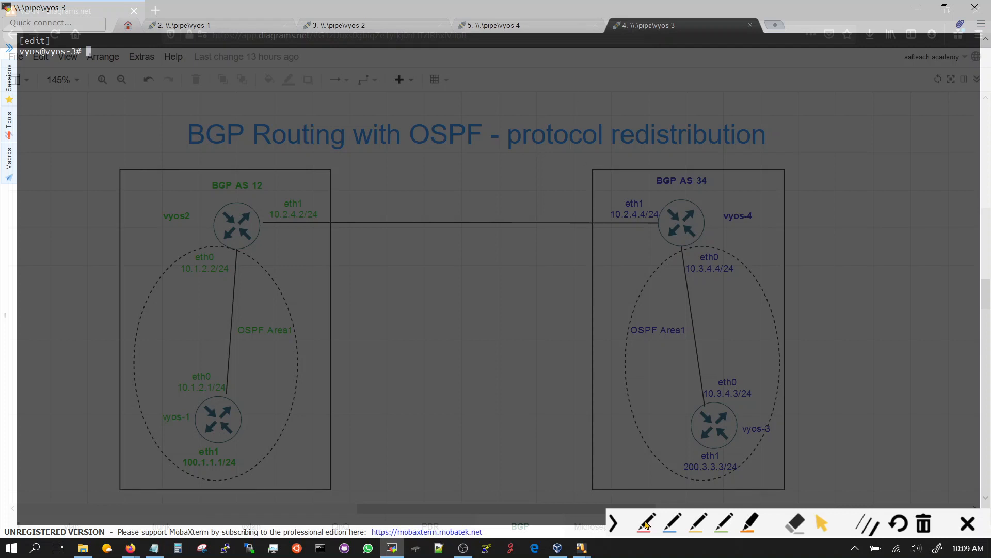
Step: On vyos-2, enter 'set protocols ospf area 1 network 10.1.2.0/24'
click(645, 521)
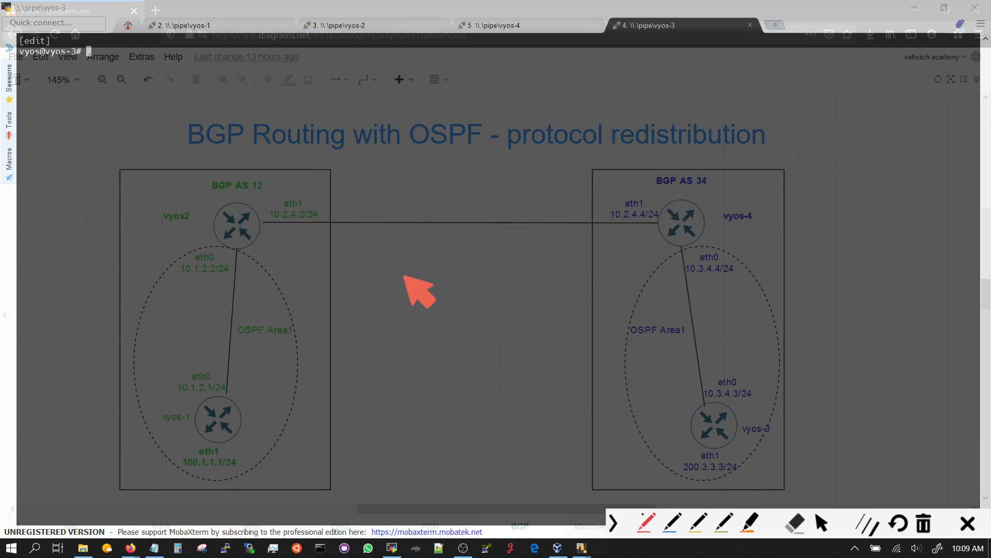
mouse_move(398, 193)
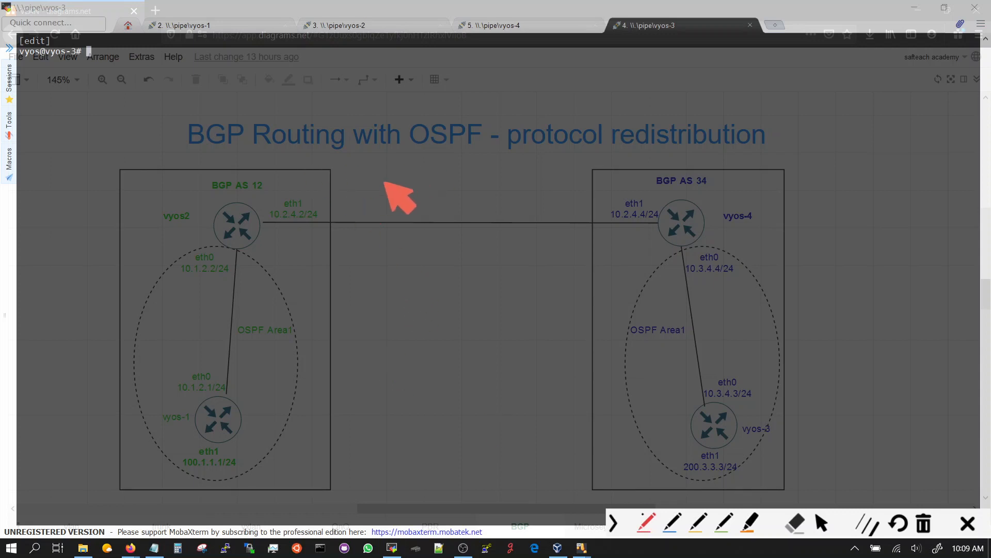
mouse_move(326, 357)
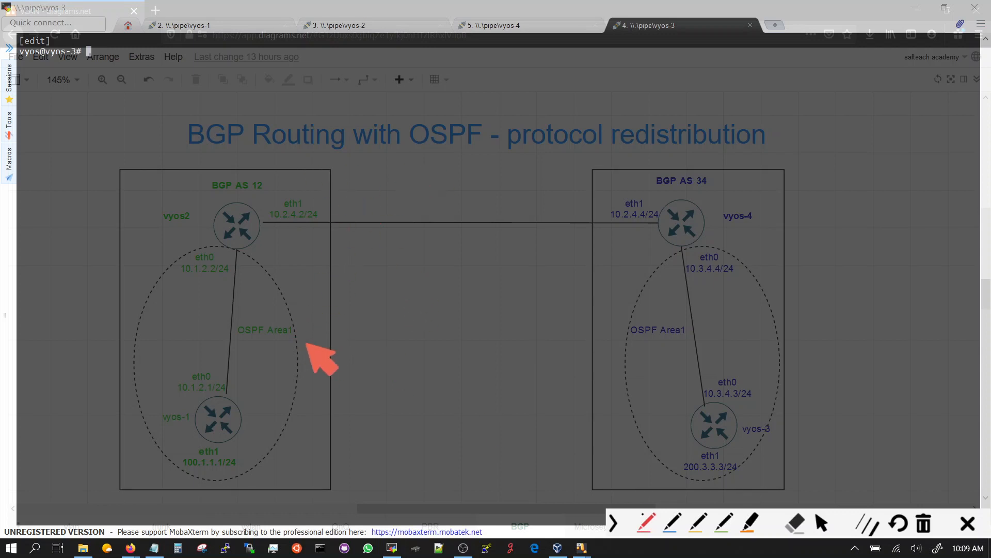
mouse_move(269, 414)
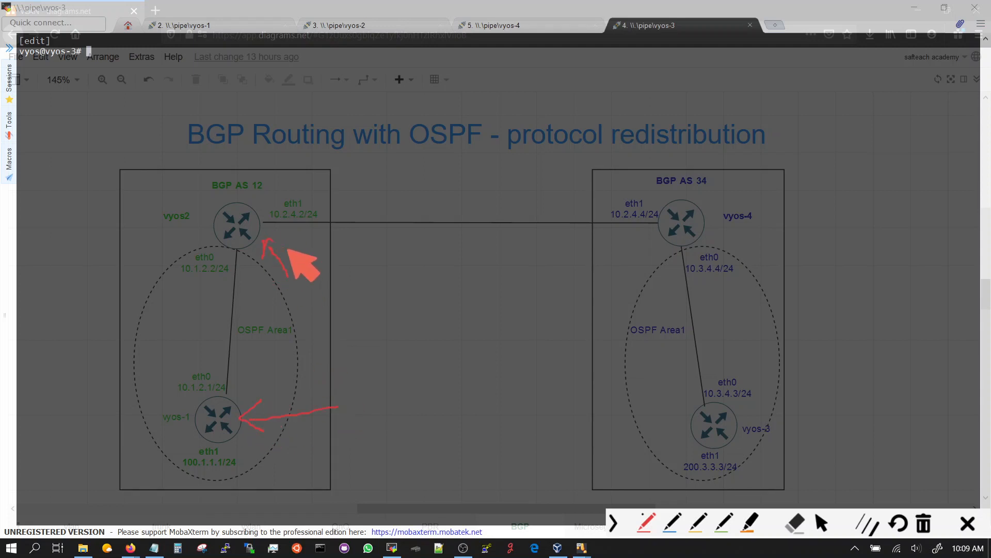
mouse_move(614, 259)
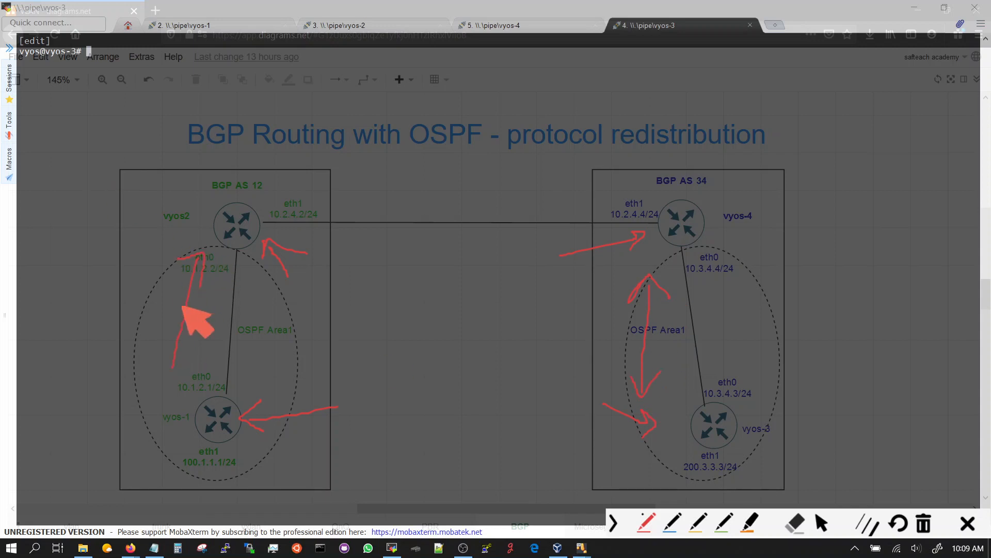
mouse_move(401, 354)
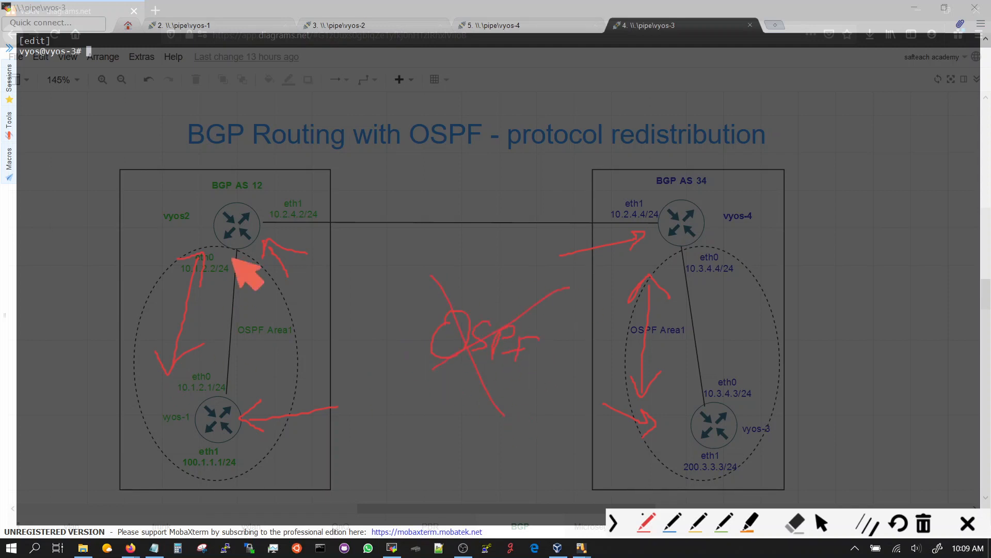
mouse_move(661, 237)
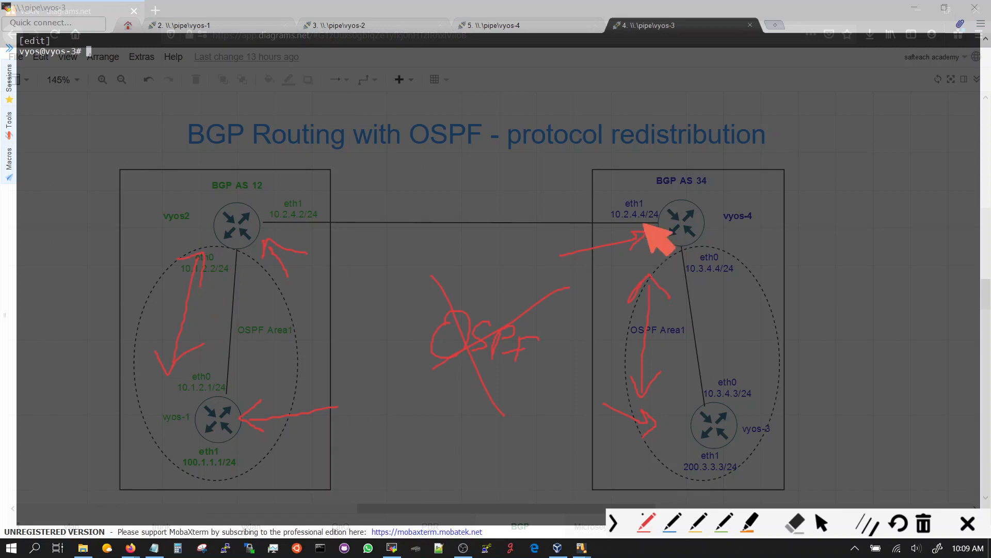
mouse_move(674, 455)
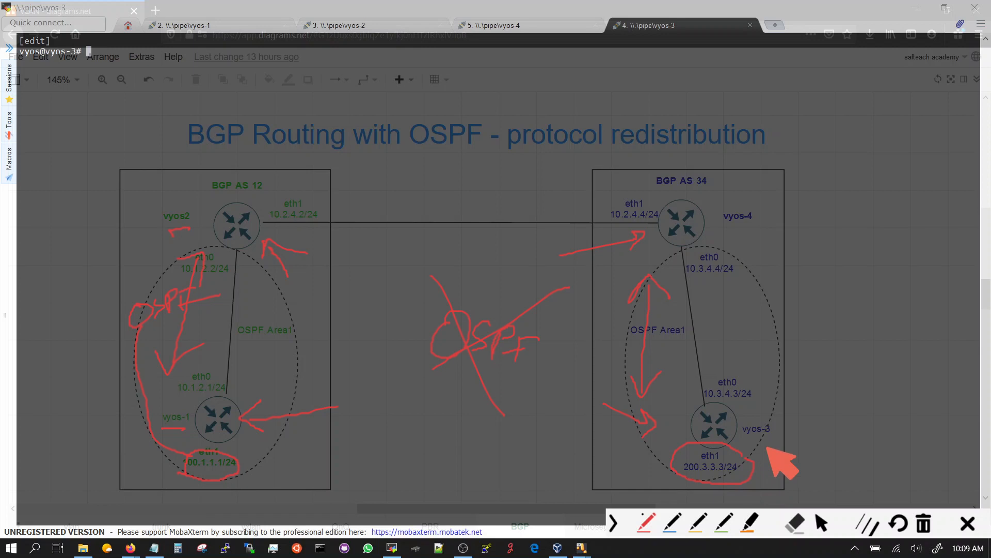
mouse_move(771, 453)
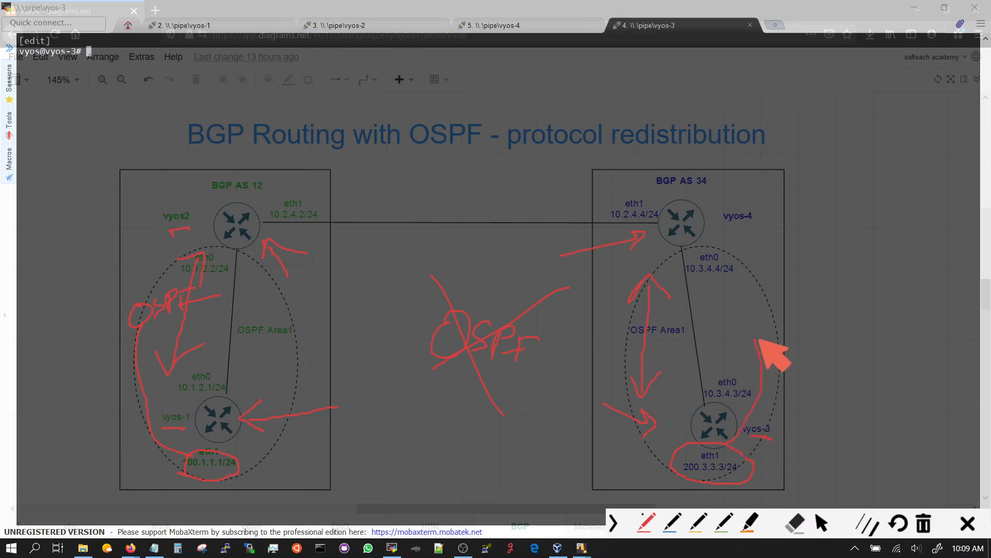
mouse_move(746, 243)
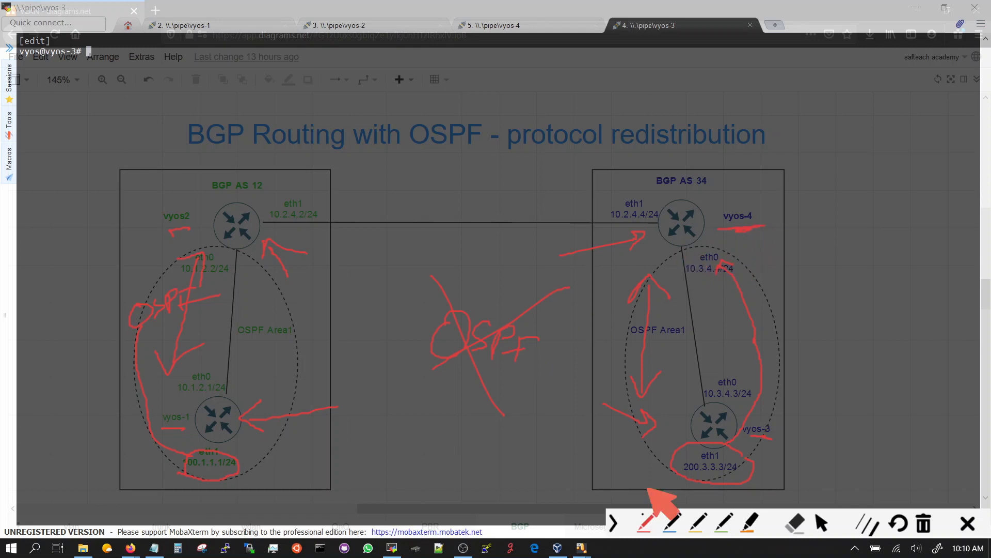
mouse_move(924, 524)
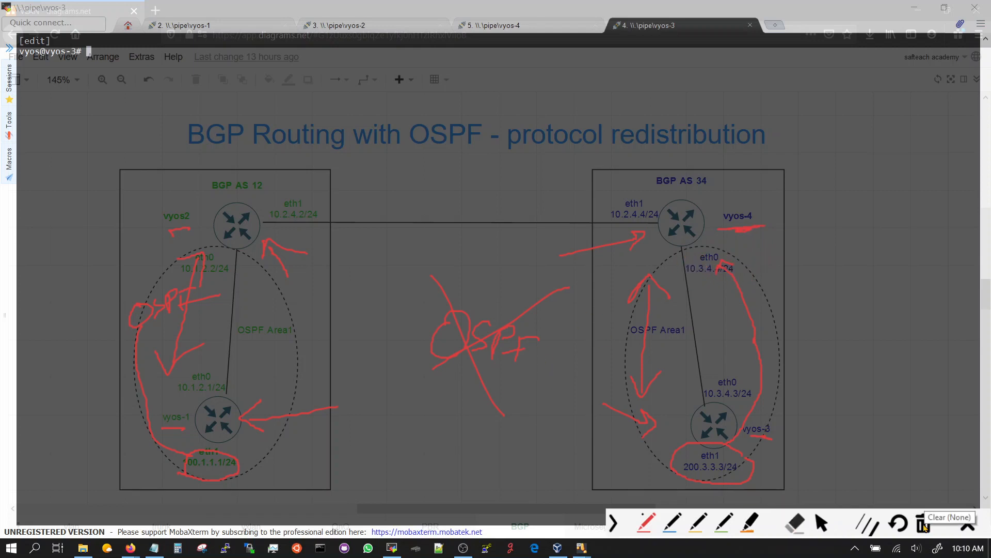
click(924, 523)
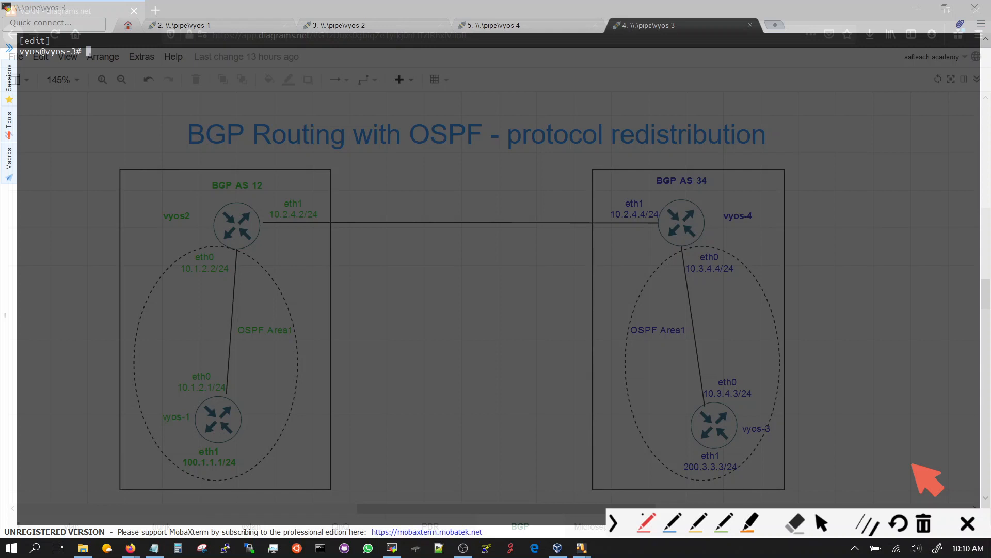
mouse_move(466, 285)
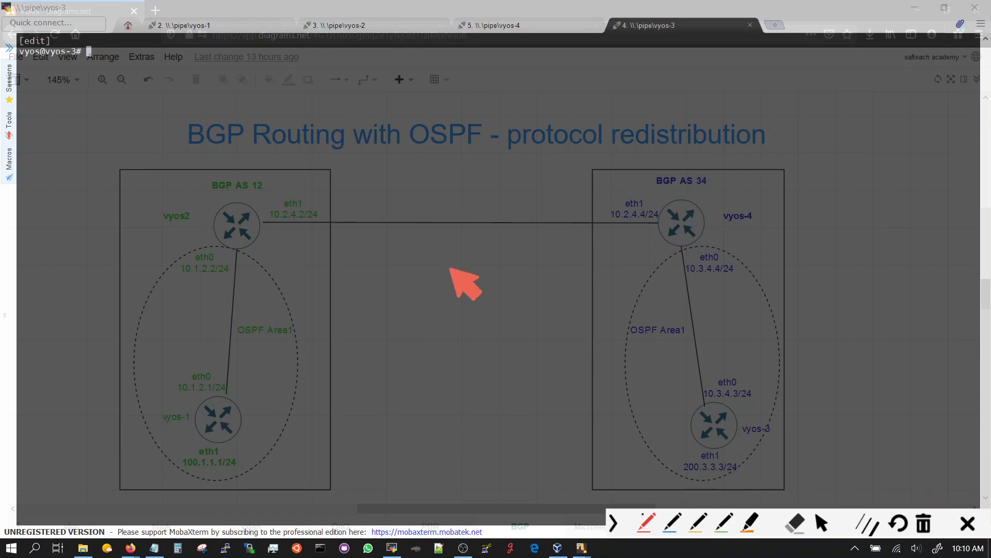
mouse_move(820, 523)
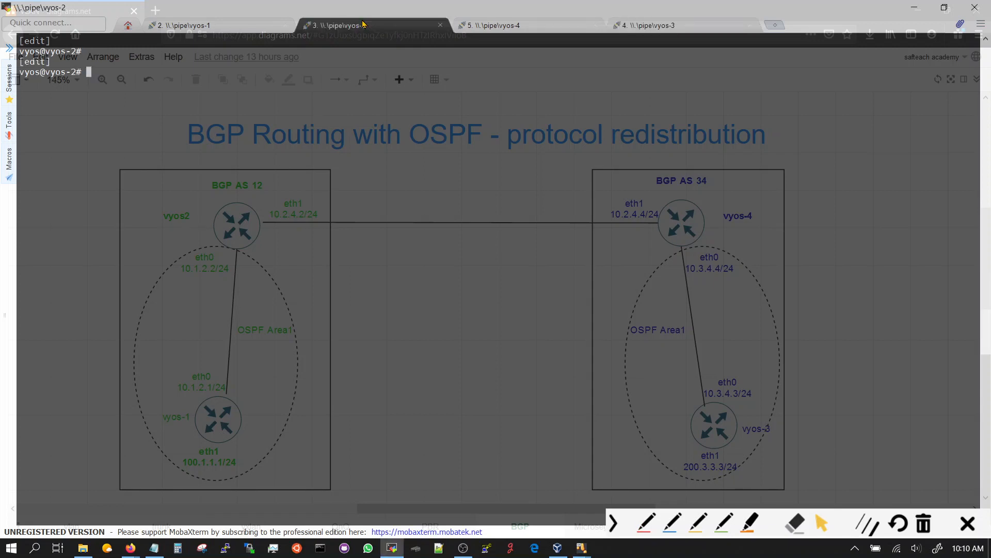
text(set protocols)
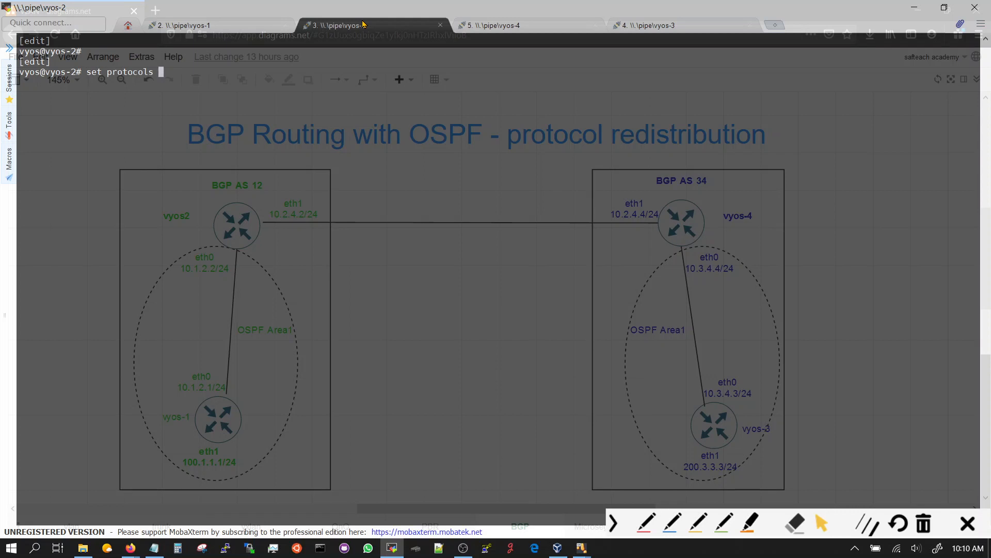
text(ospf)
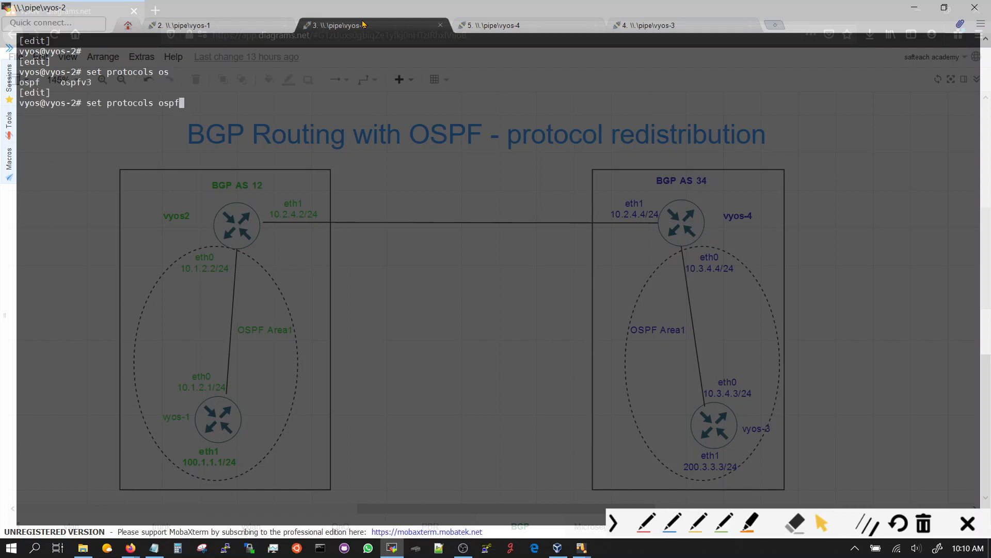
text(area)
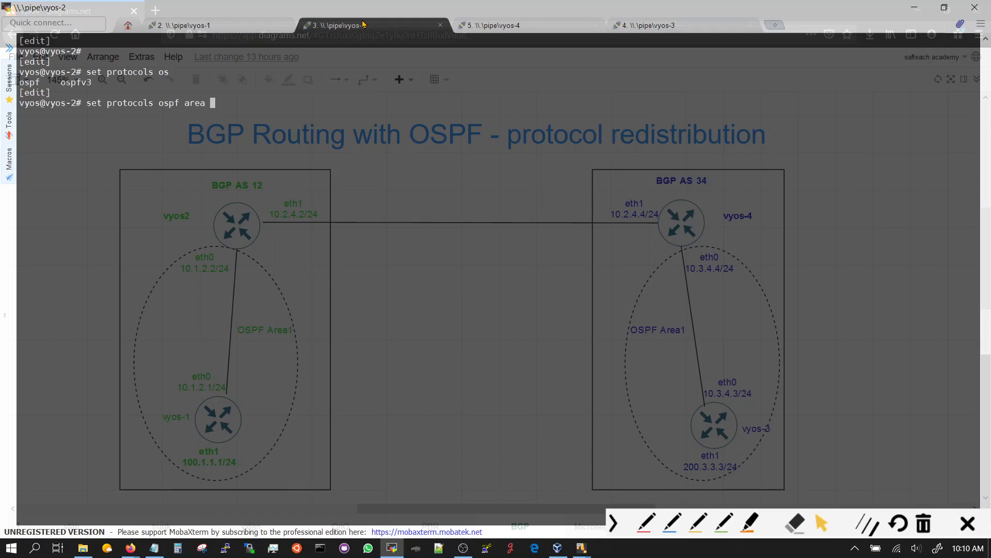
text(1)
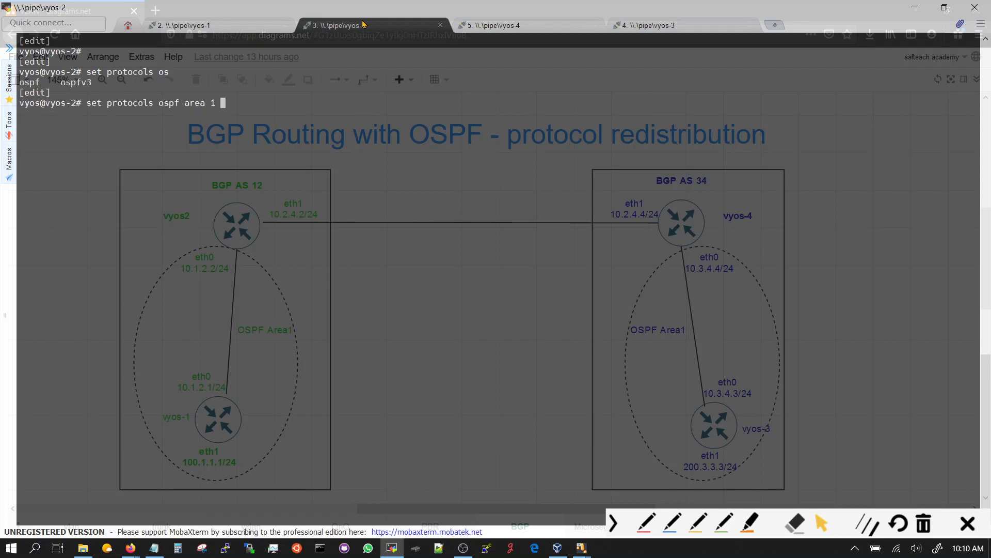
text(network)
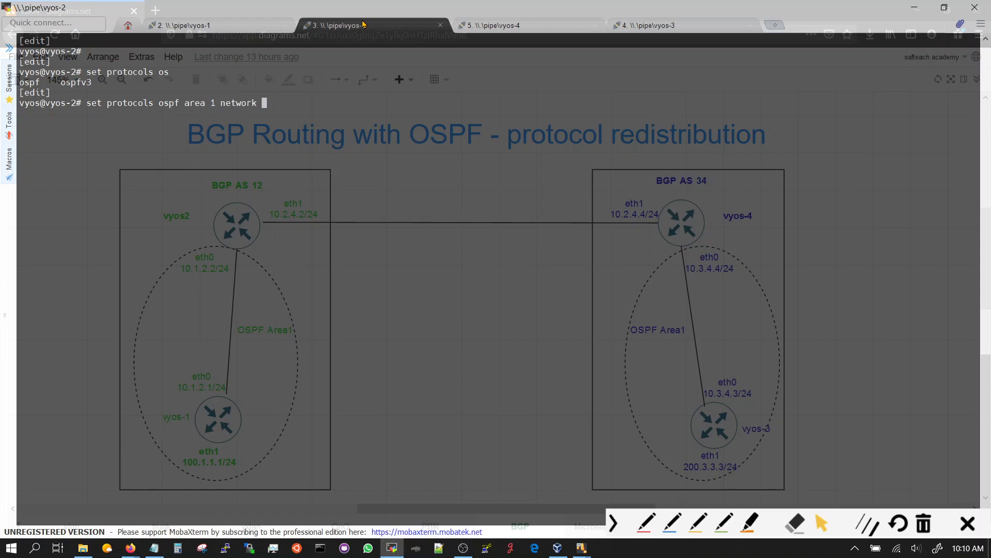
mouse_move(199, 271)
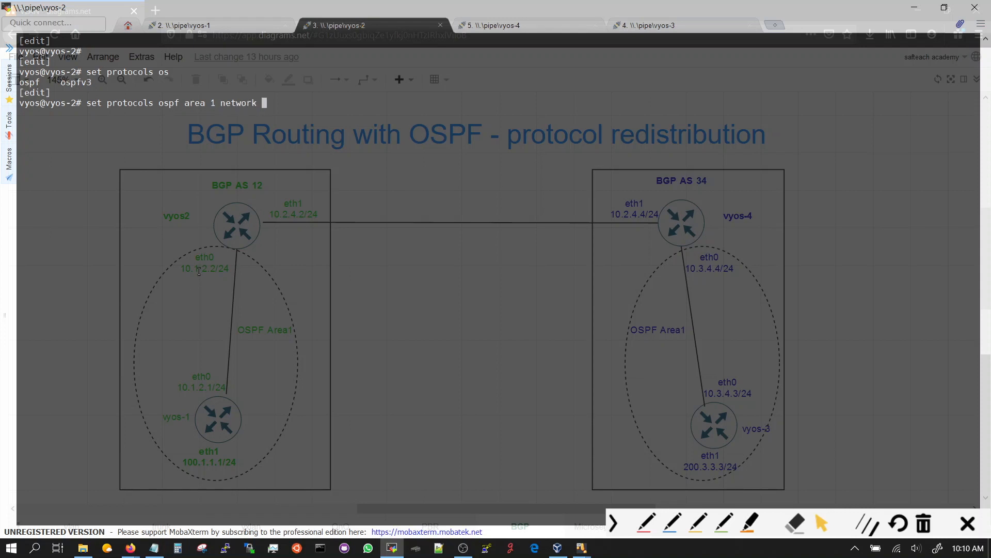
mouse_move(211, 275)
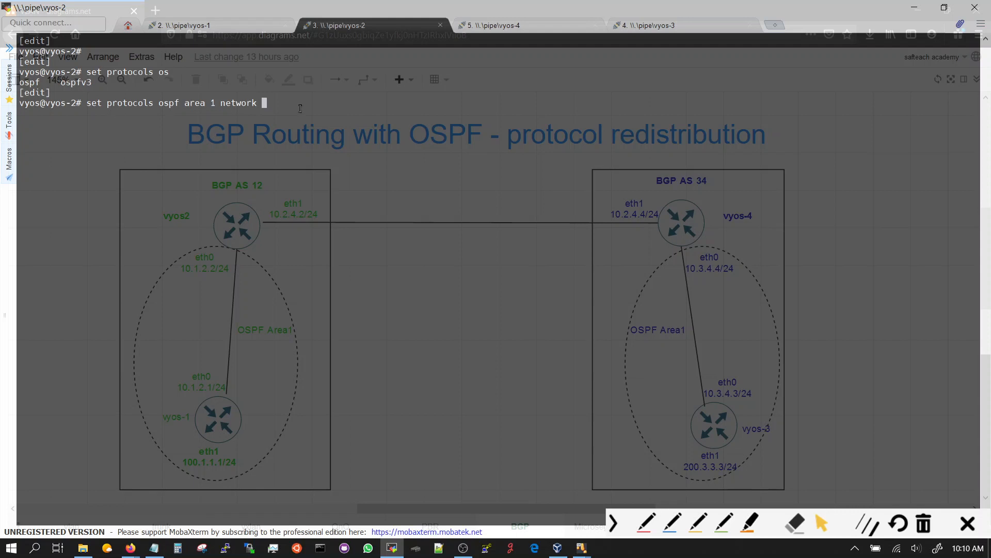
mouse_move(409, 166)
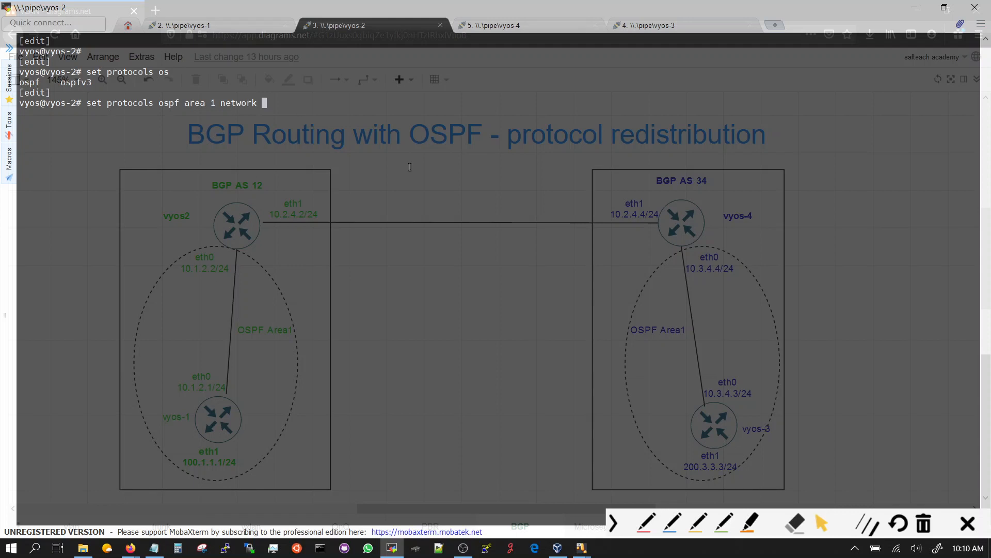
text(10.)
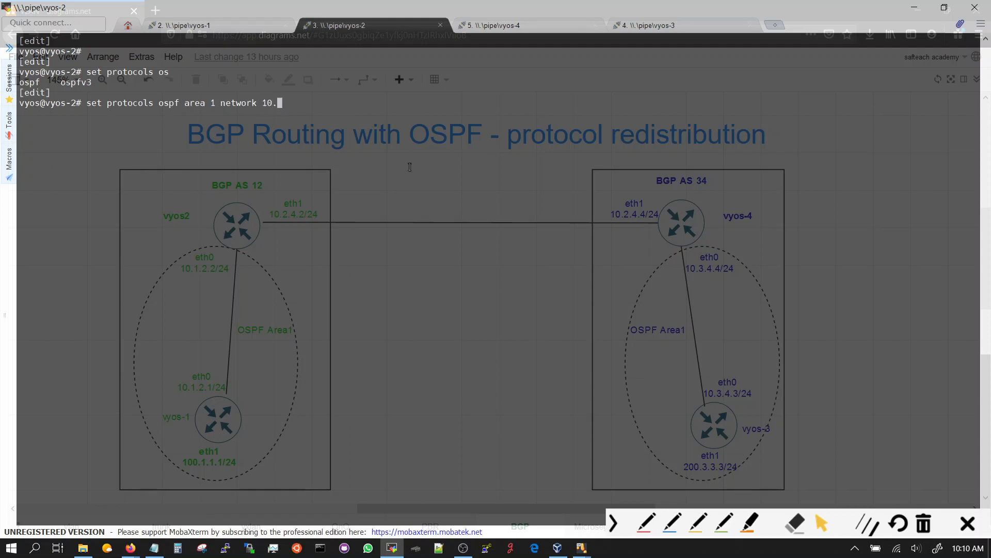
text(1.2)
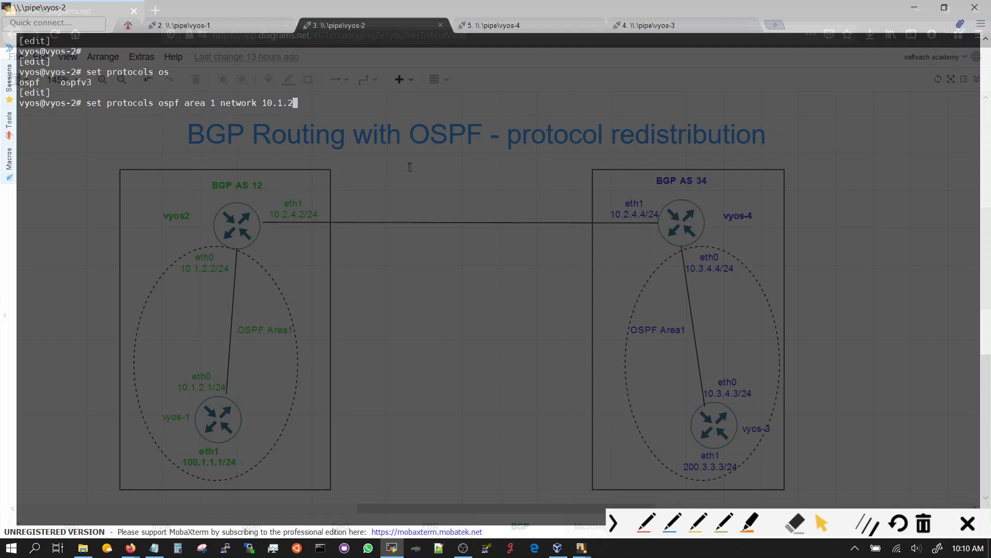
text(.0/)
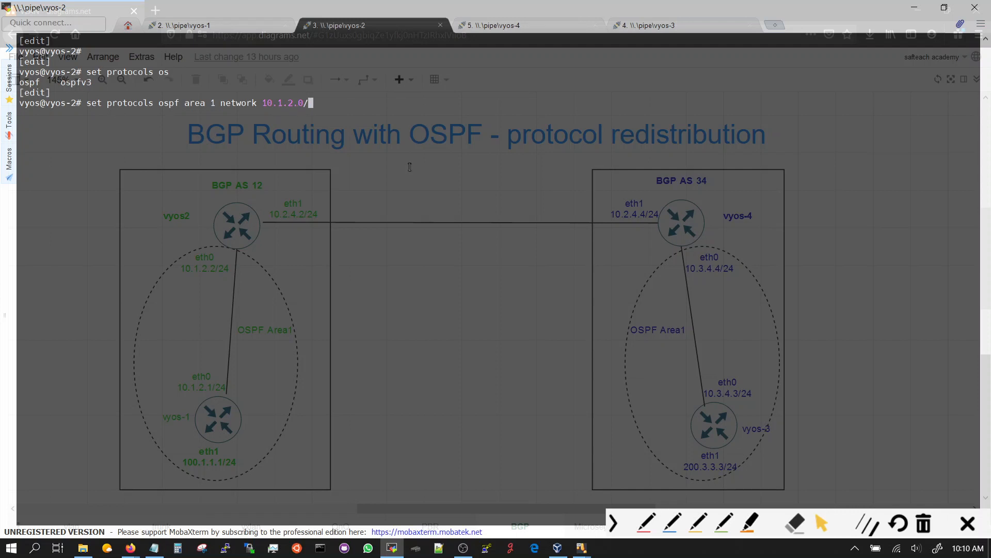
key(Return)
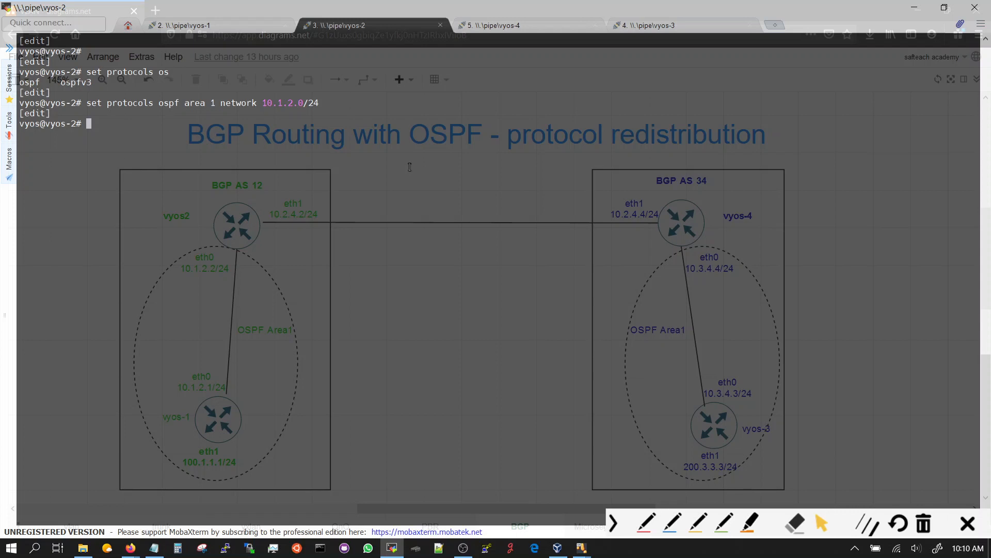
Step: Commit the pending OSPF configuration on vyos-2
text(comm)
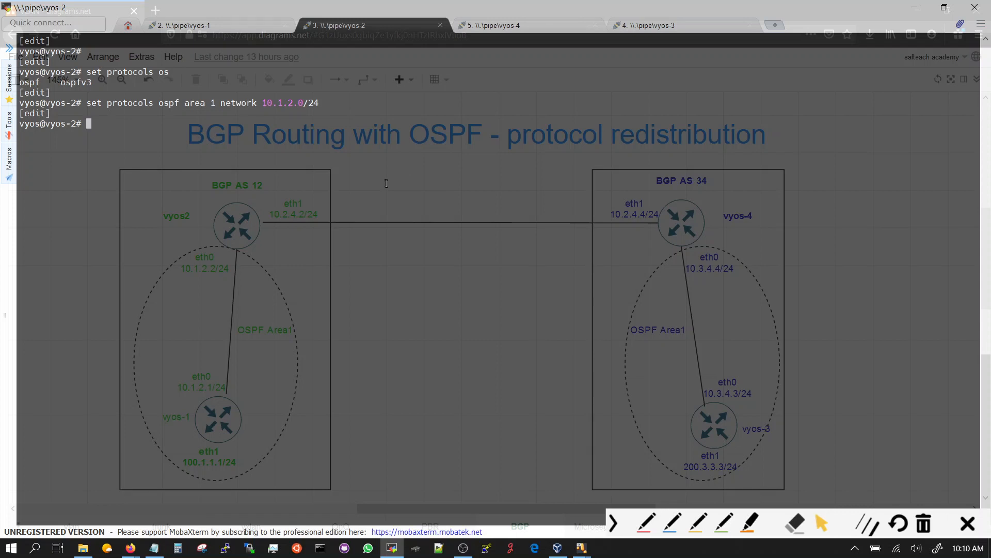
mouse_move(406, 272)
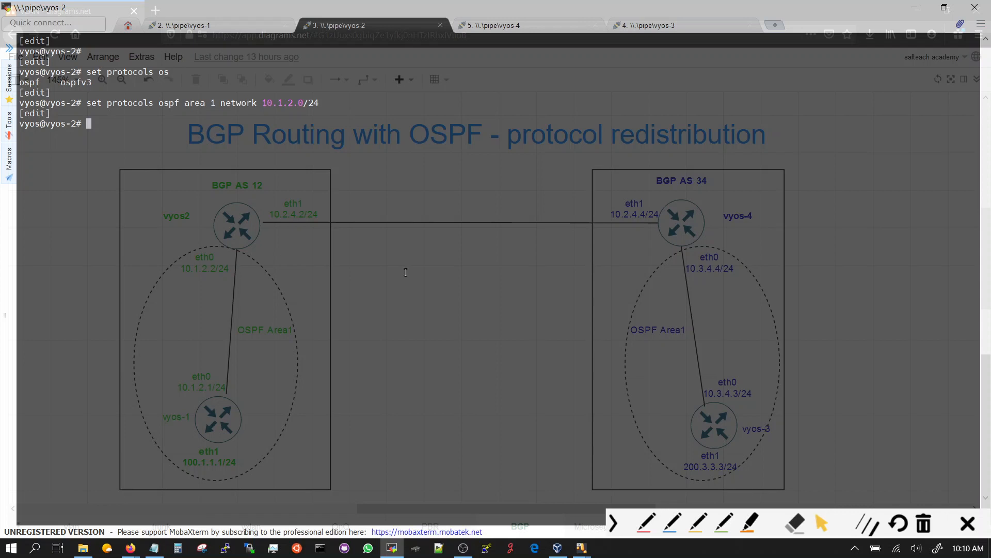
text(set)
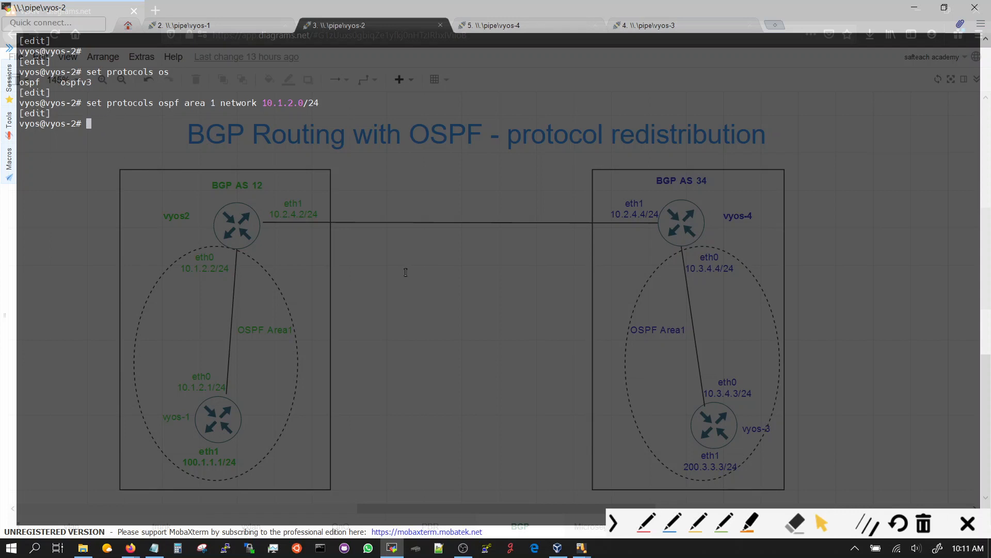
text(c)
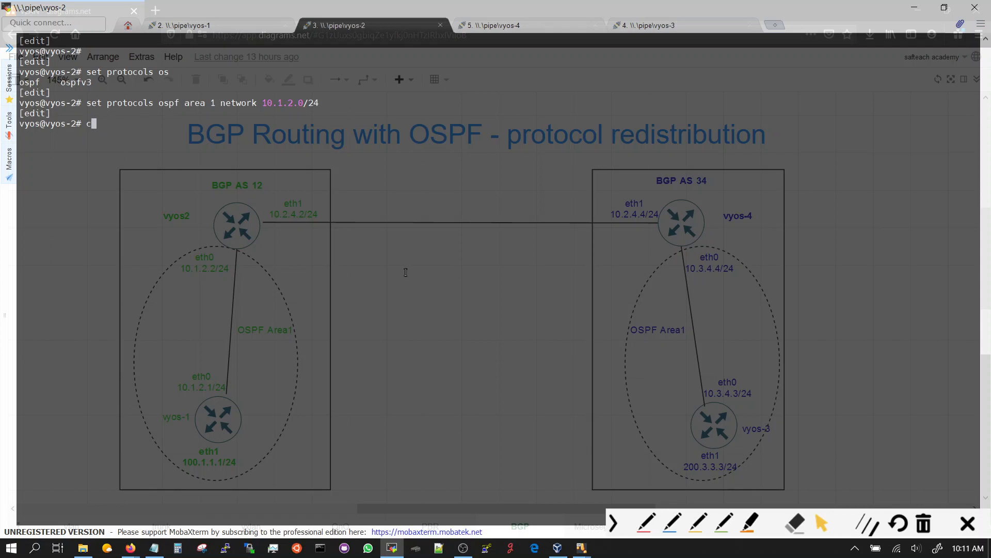
text(ommit)
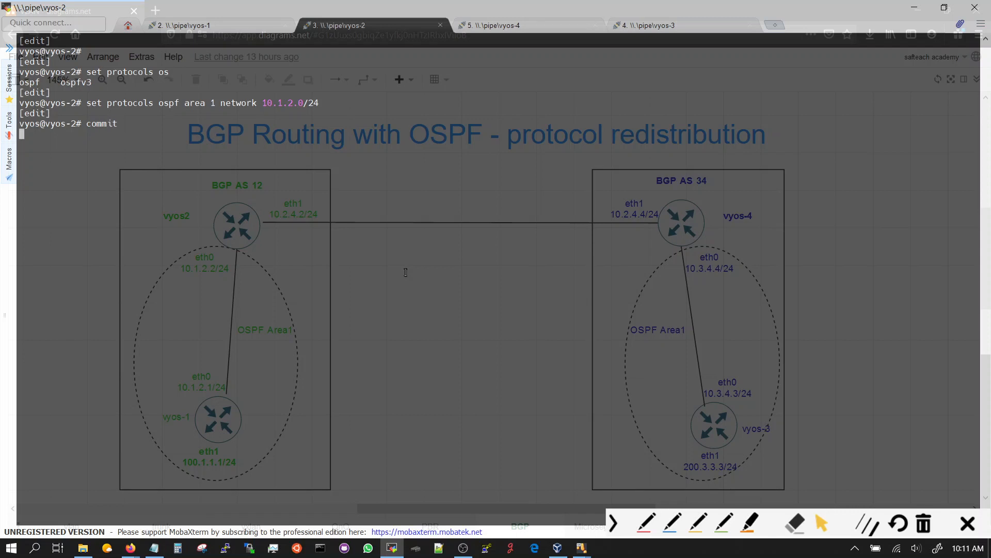
key(Return)
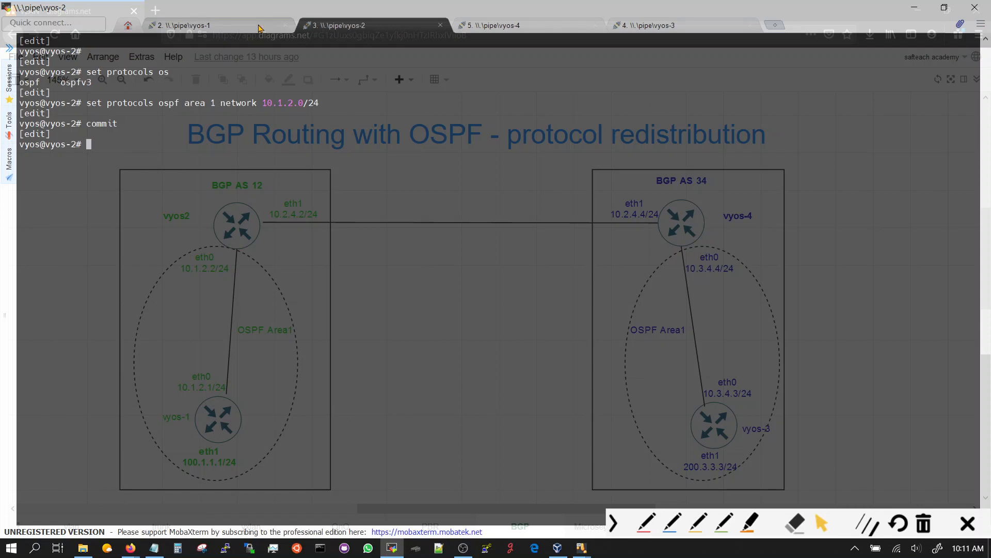
Step: On vyos-1 in configure mode, add network 10.1.2.0/24 to OSPF area 1
click(183, 25)
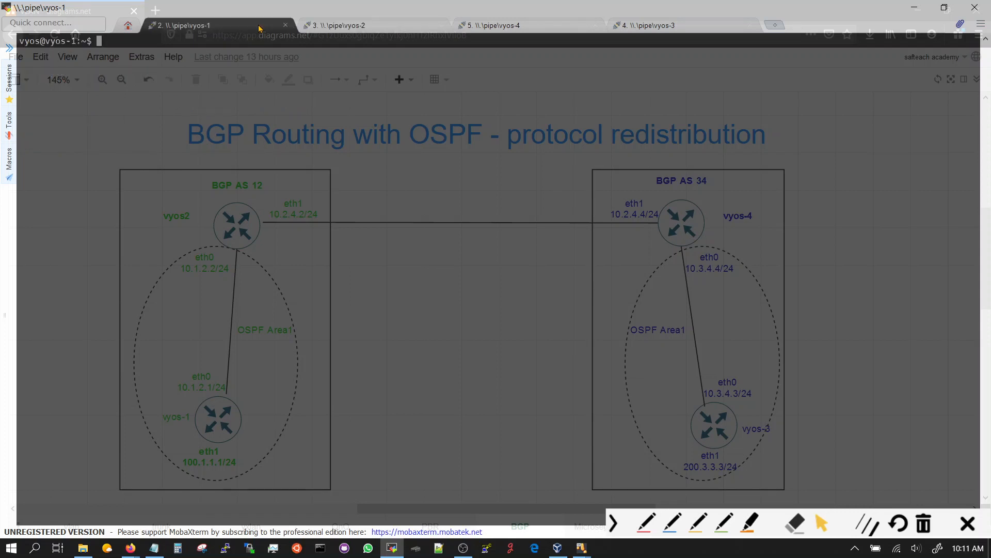
text(configure)
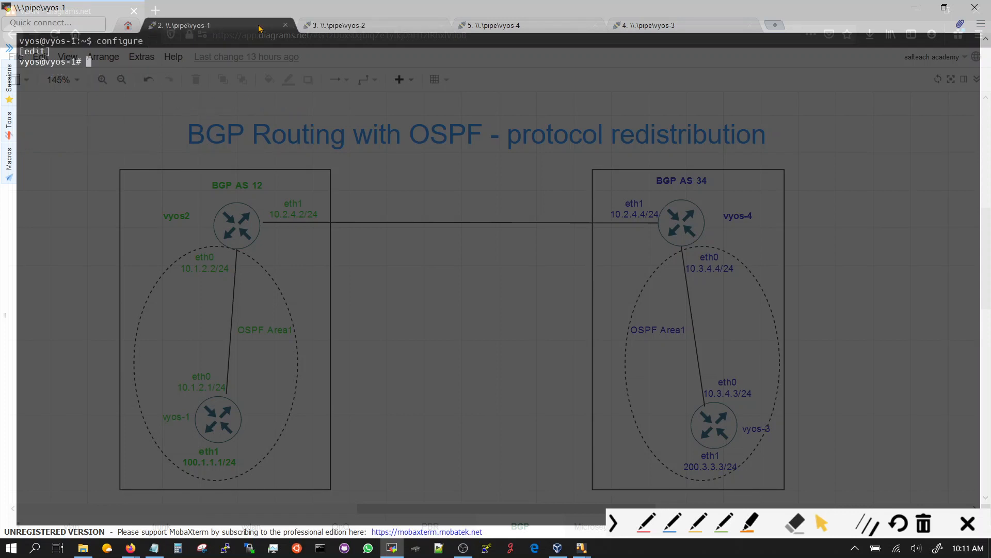
text(set)
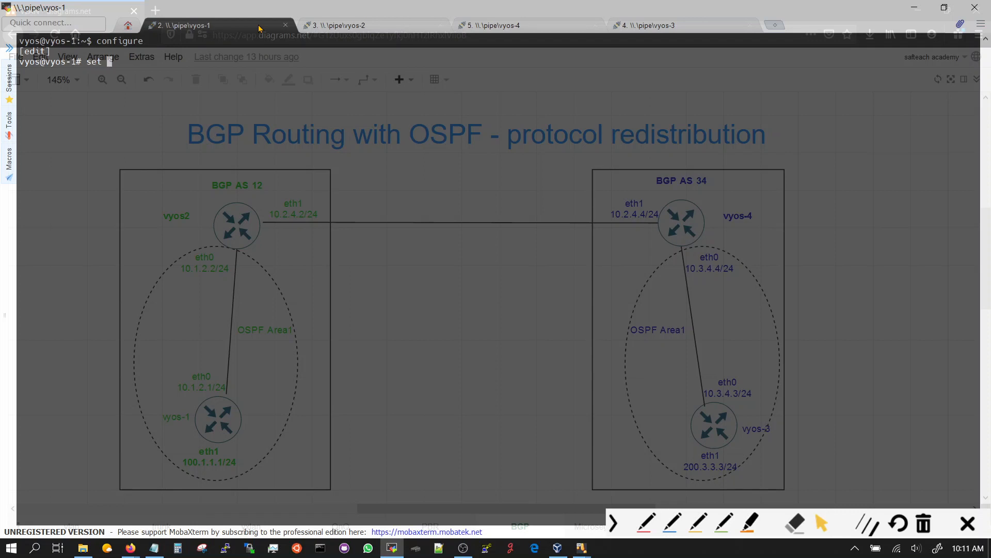
text(protocols ospf are 1 network)
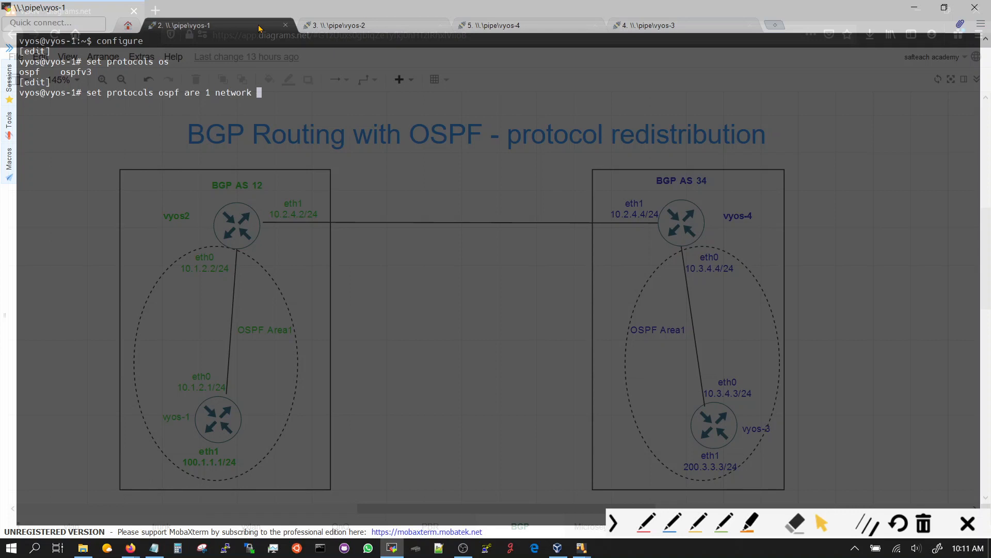
text(10.1.)
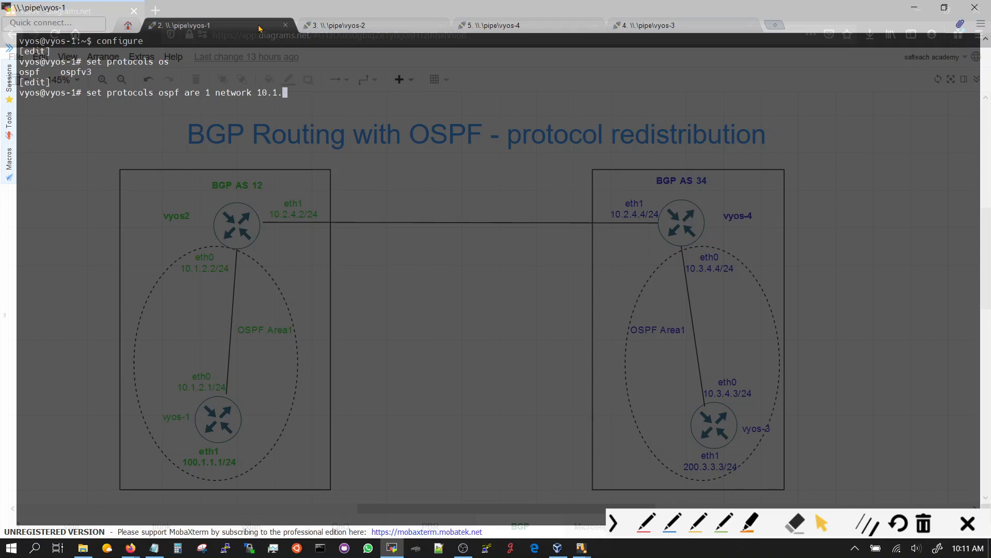
text(2.)
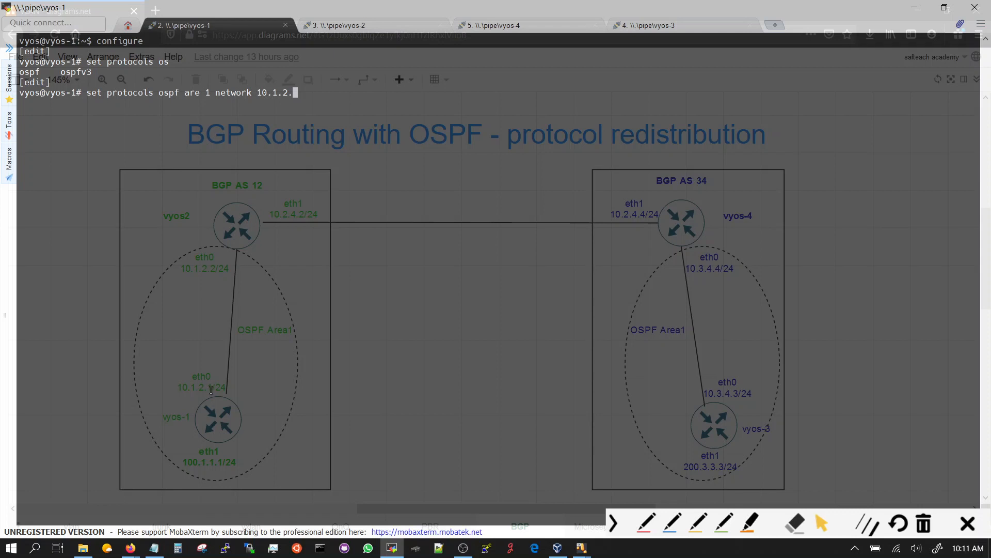
mouse_move(290, 198)
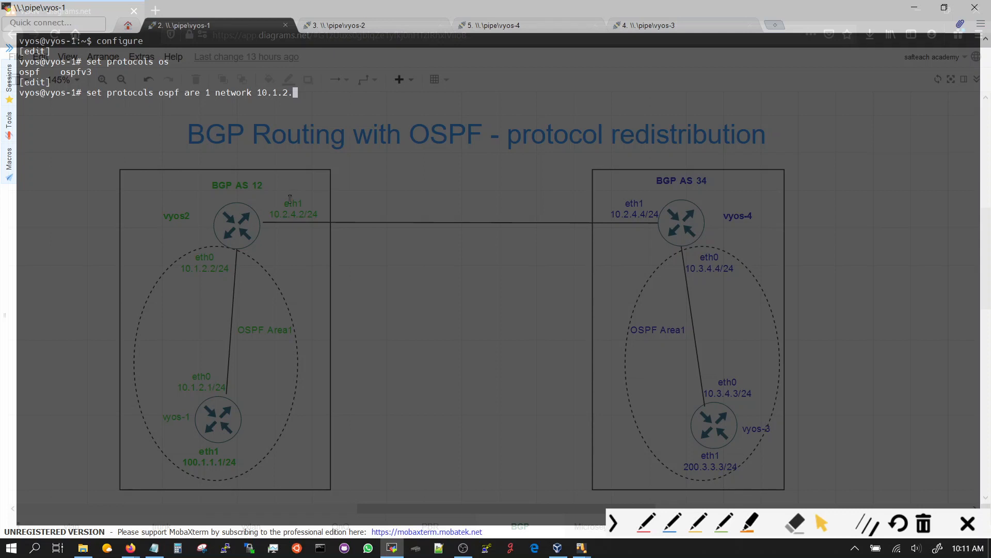
key(Return)
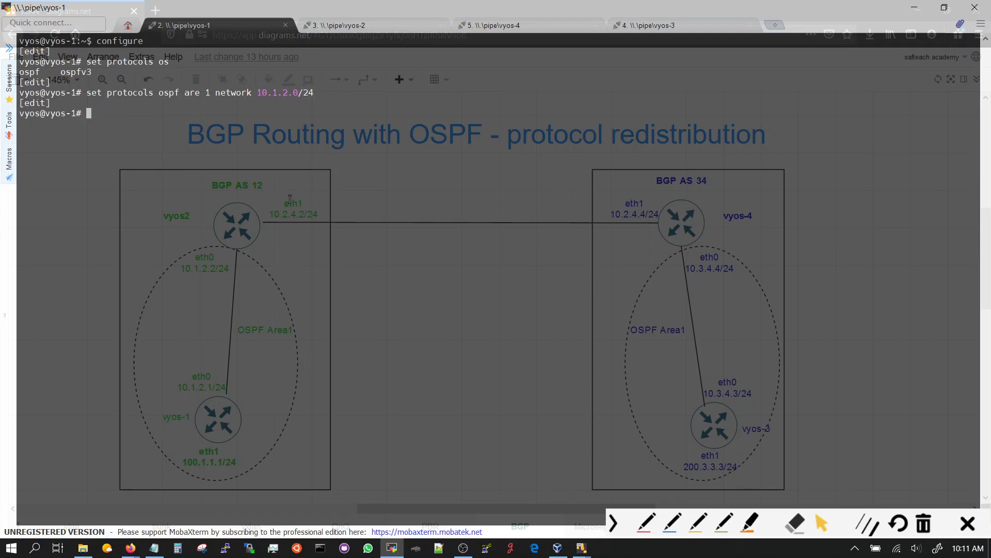
Step: Reuse the network command for 100.1.1.0/24 in OSPF area 1 and commit
text(comm)
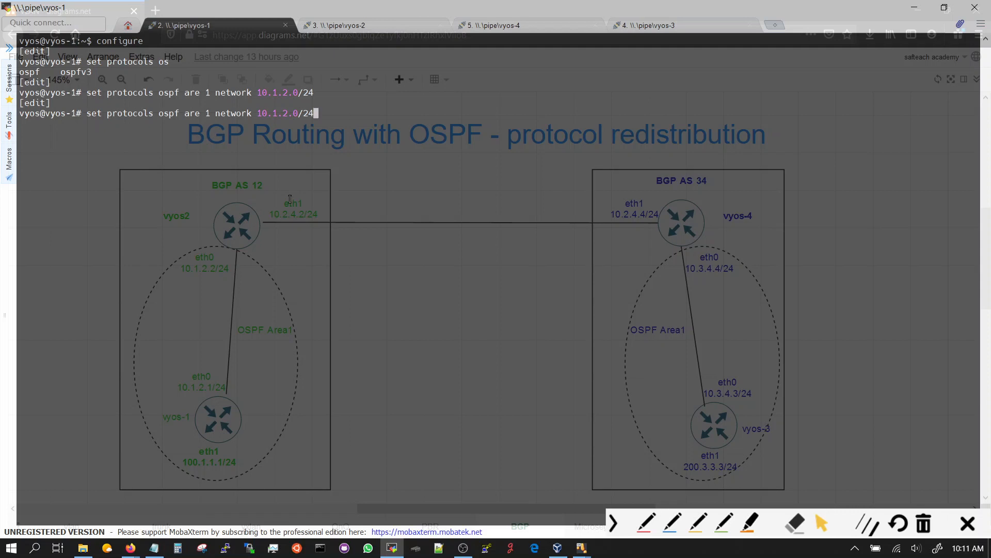
key(BackSpace)
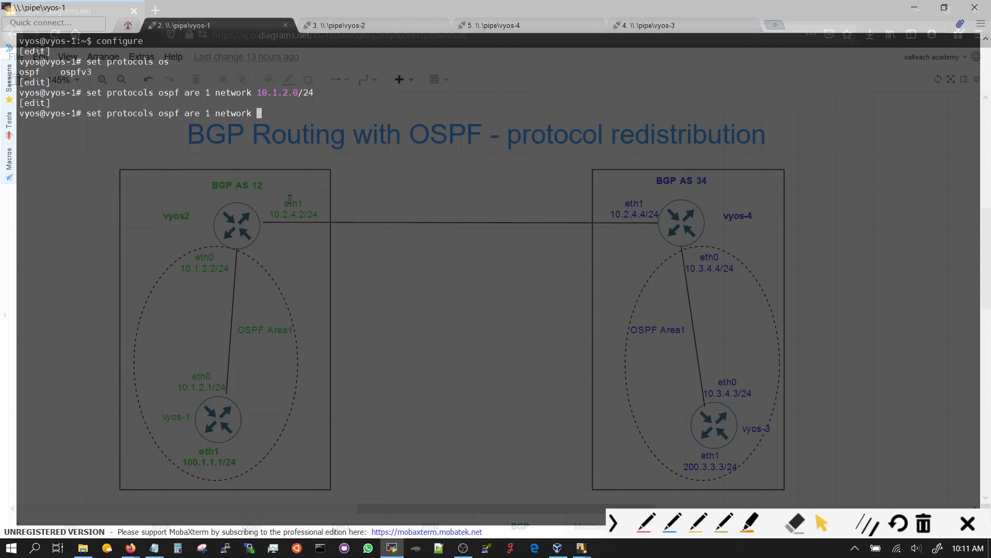
mouse_move(372, 292)
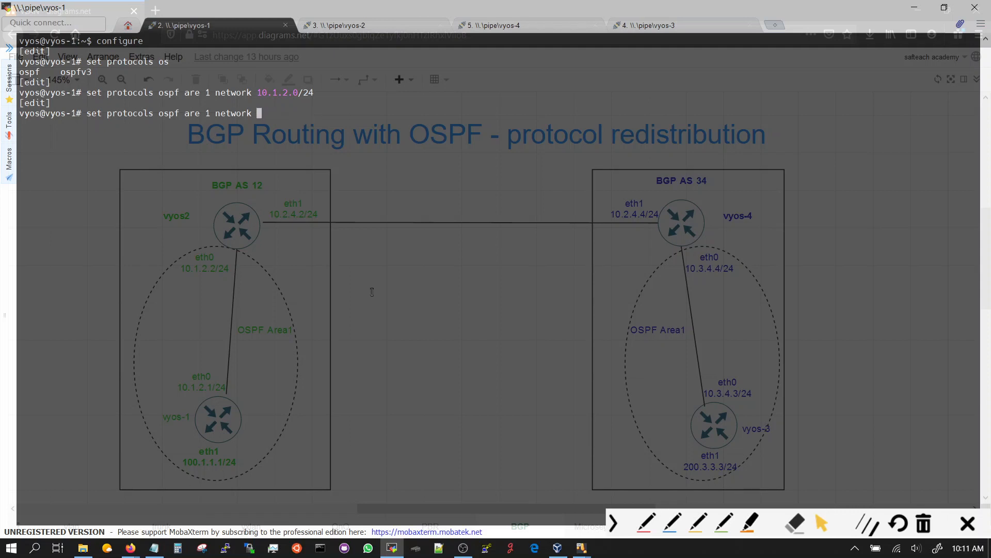
mouse_move(380, 253)
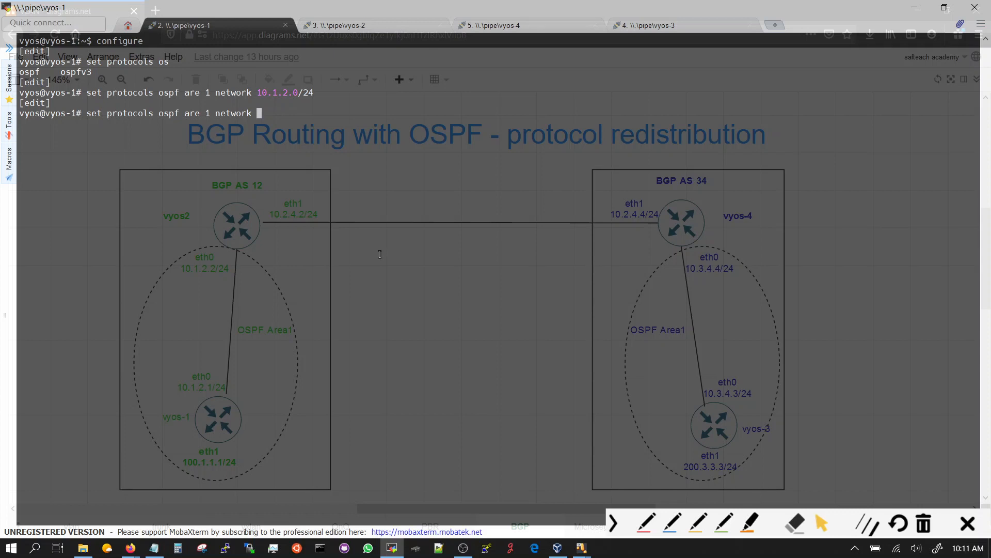
text(100.1.1.0/24)
text(commit)
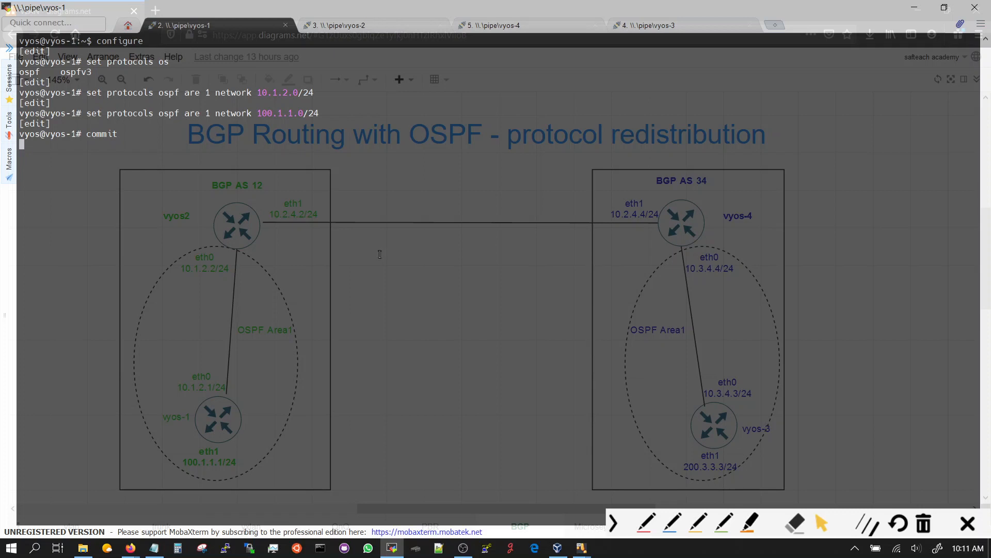
mouse_move(200, 384)
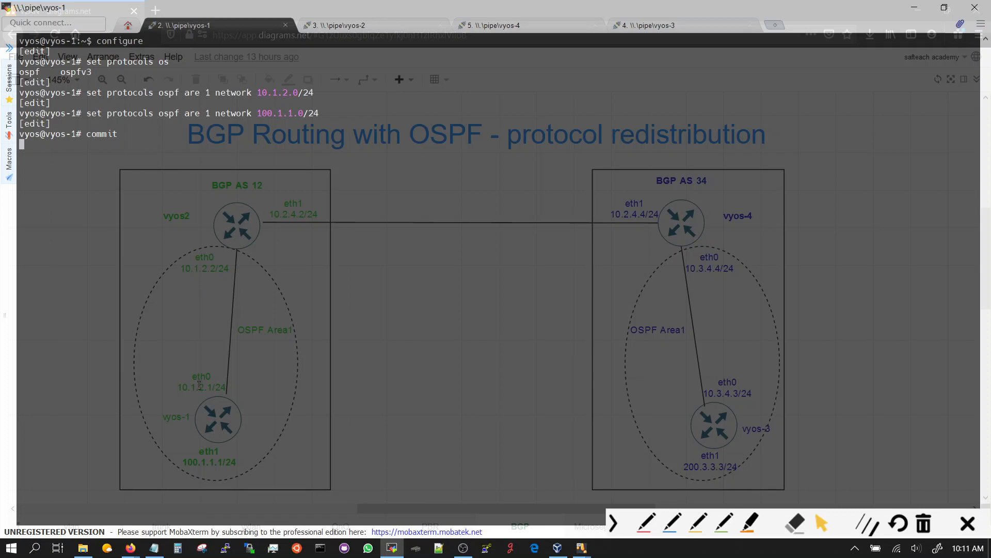
Step: On vyos-2, show the OSPF neighbors and the routing table with the 100.1.1.0/24 route
click(341, 25)
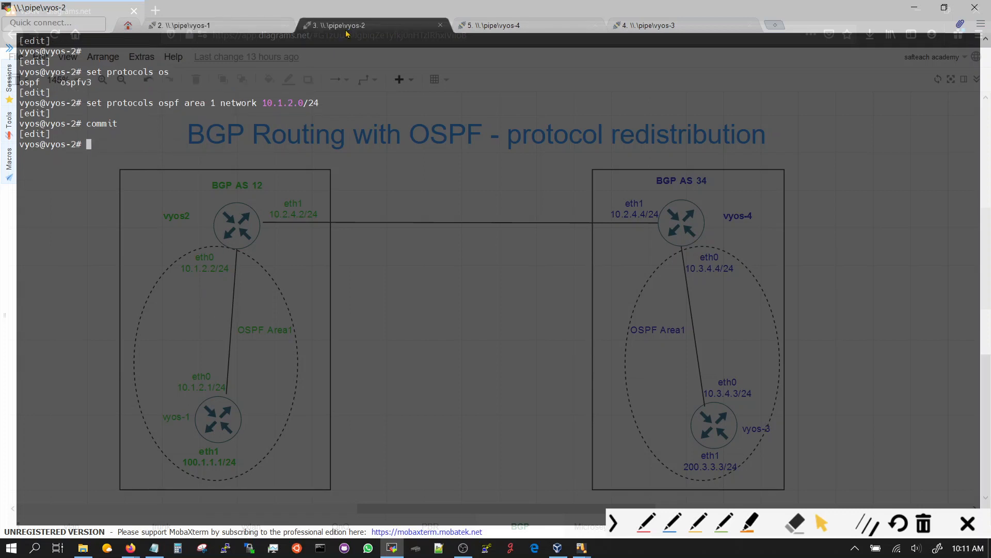
text(ru)
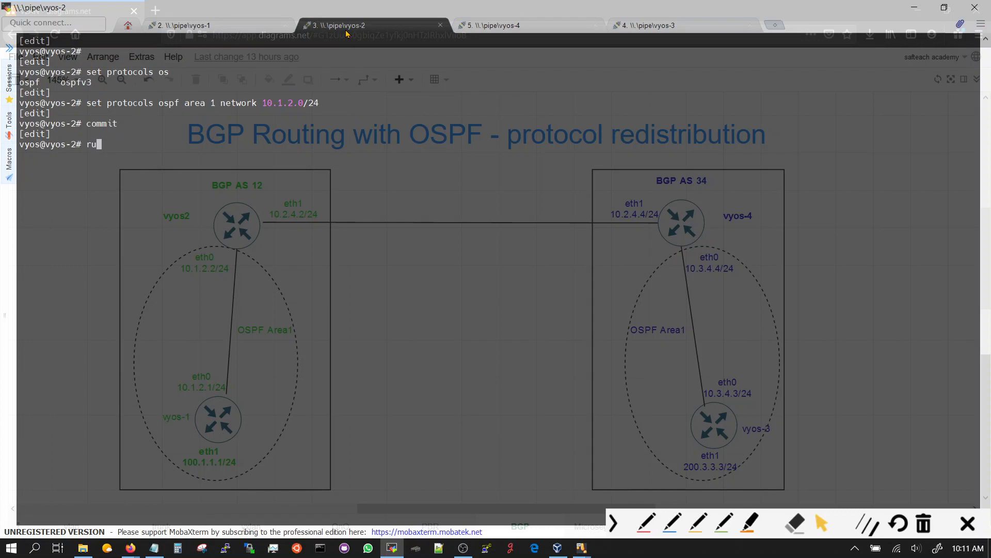
text(n sho i)
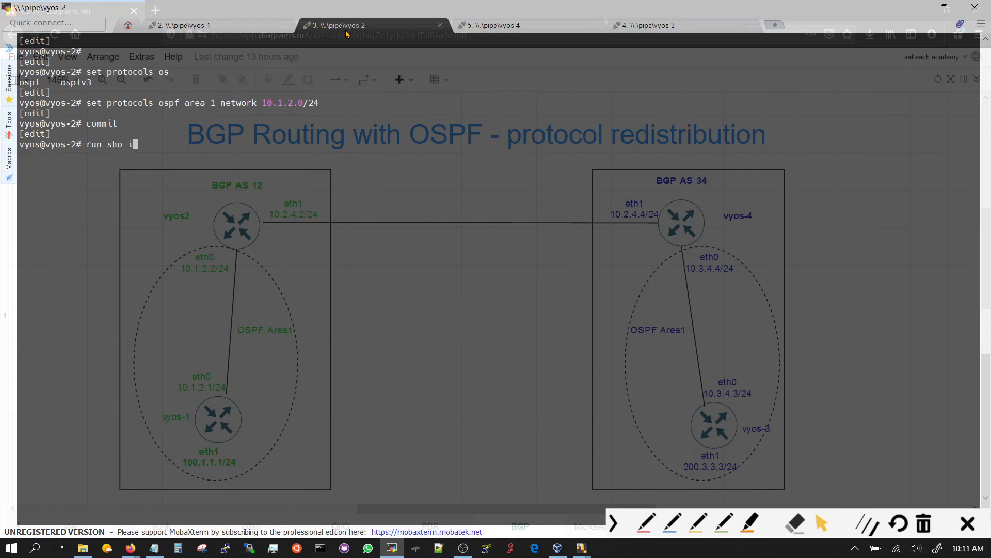
text(p os nei)
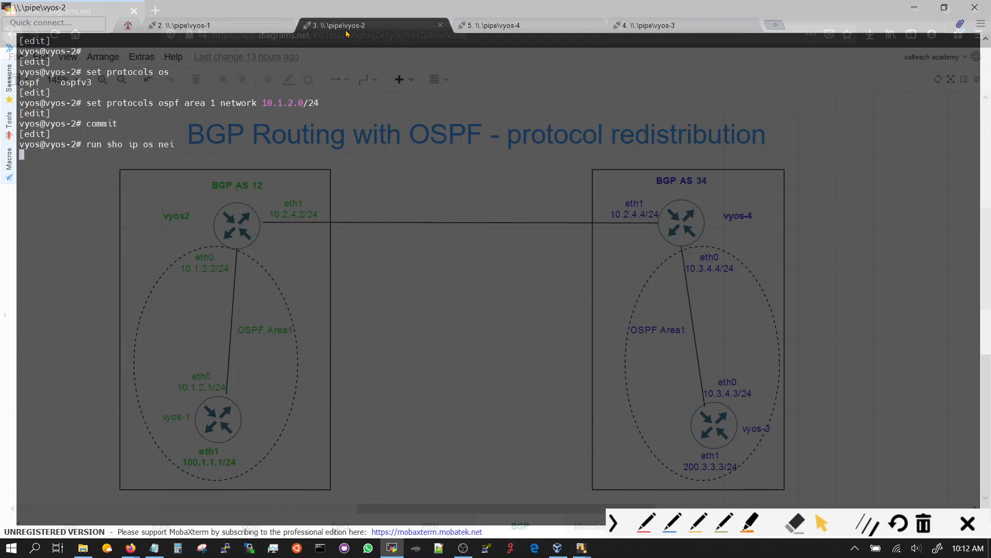
key(Return)
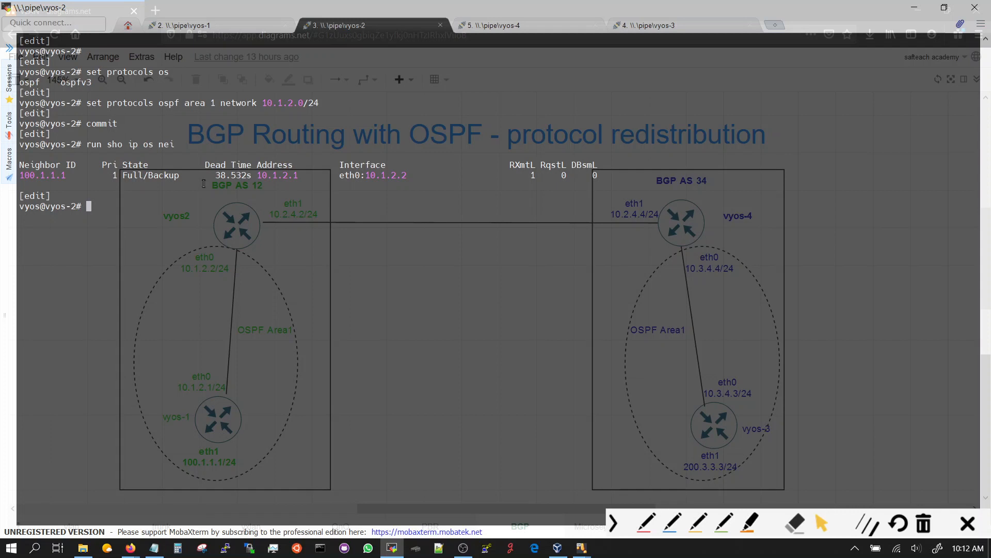
text(run)
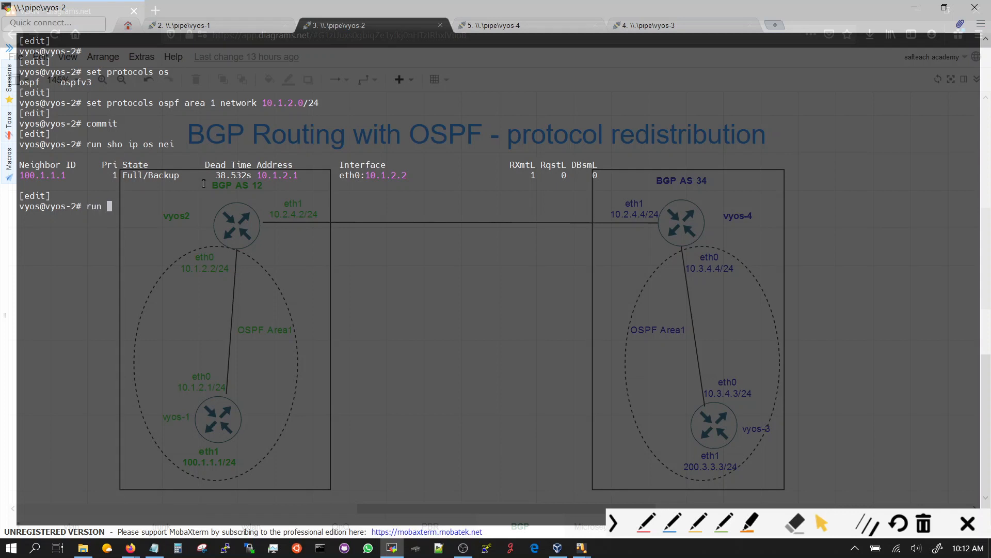
text(sh ip ro)
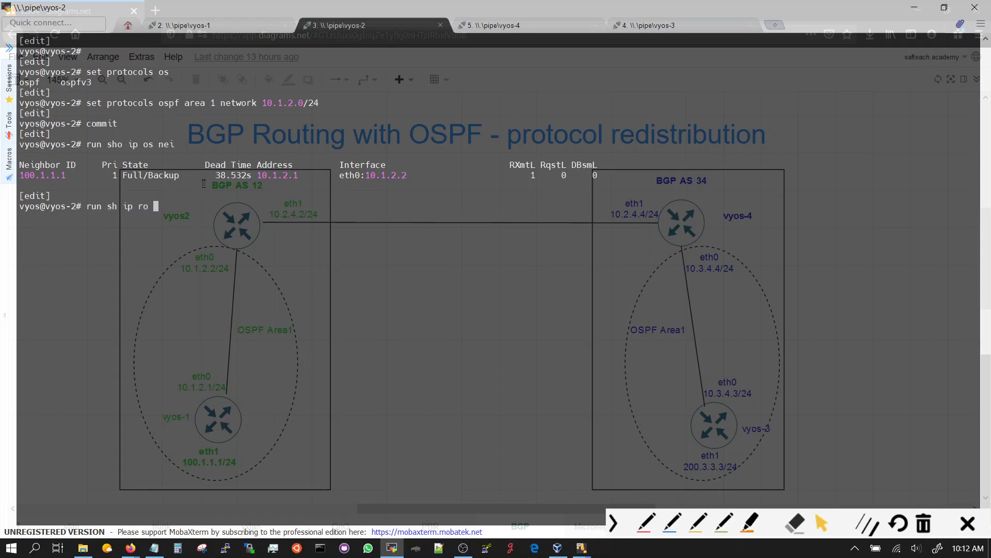
key(Return)
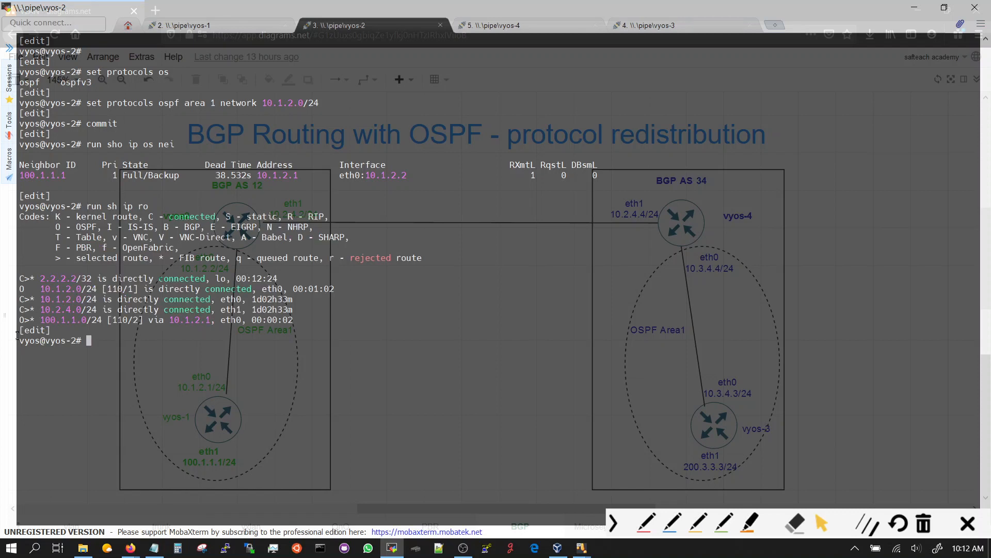
Step: Ping 100.1.1.1 from vyos-2 and get replies
text(r)
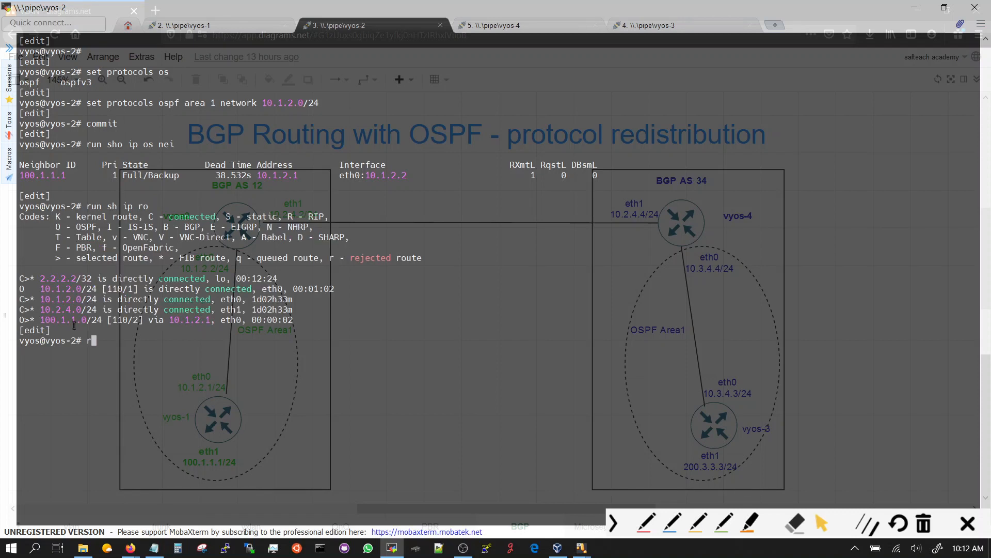
text(un ping 100.1.1.1)
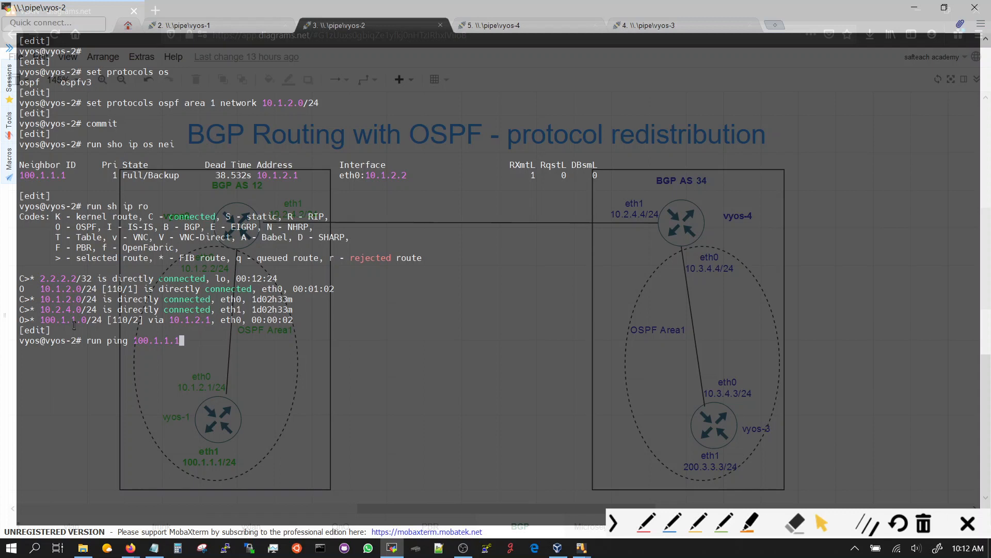
key(Return)
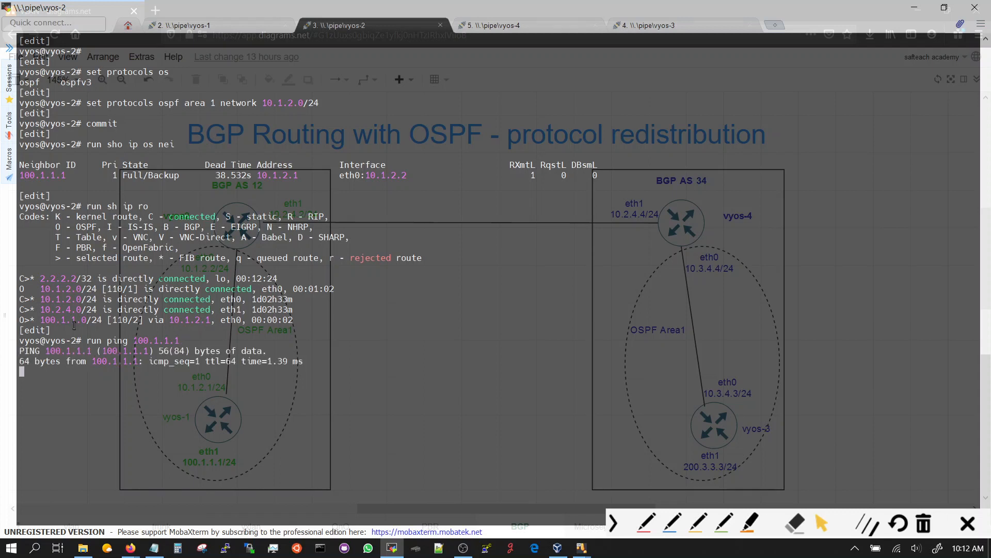
Step: Switch to the vyos-4 router session tab
click(490, 26)
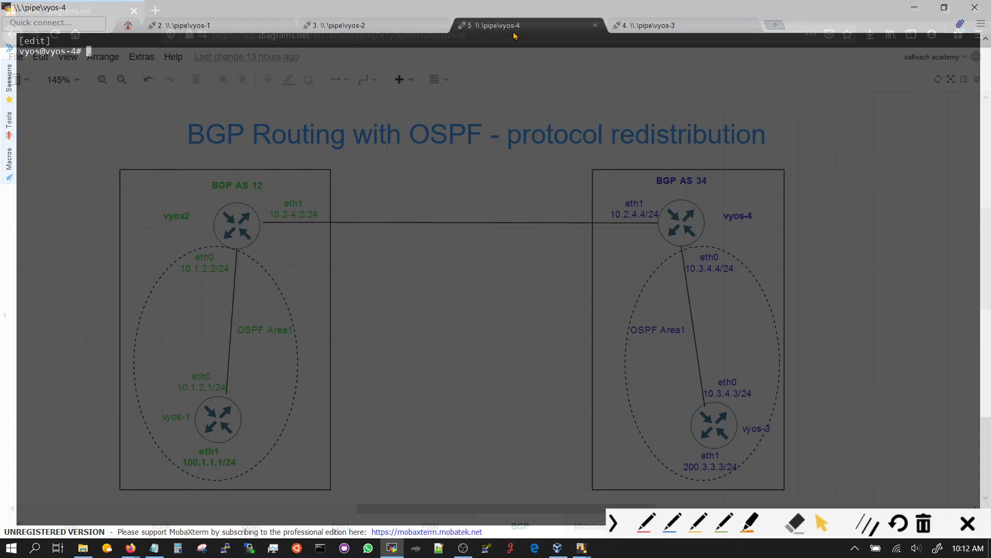
mouse_move(544, 77)
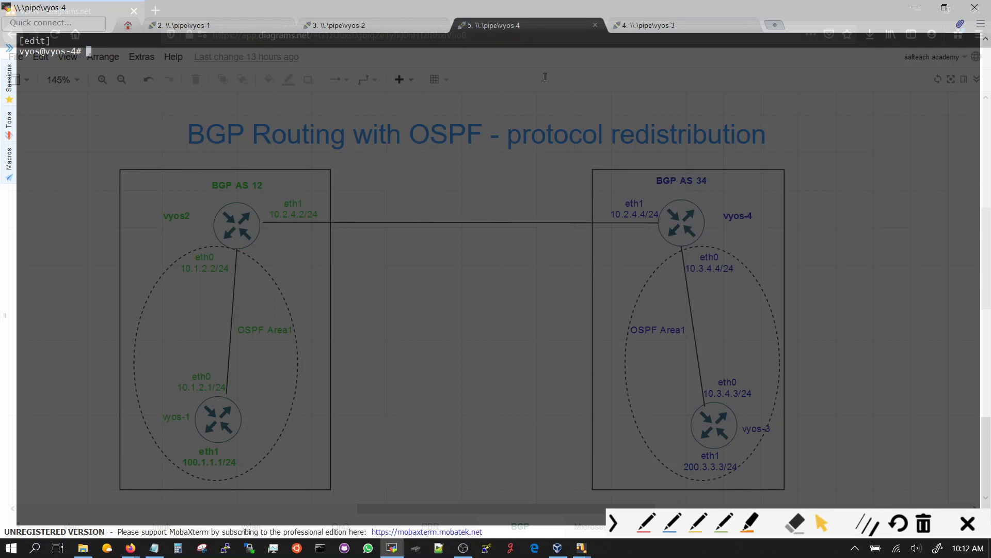
mouse_move(694, 288)
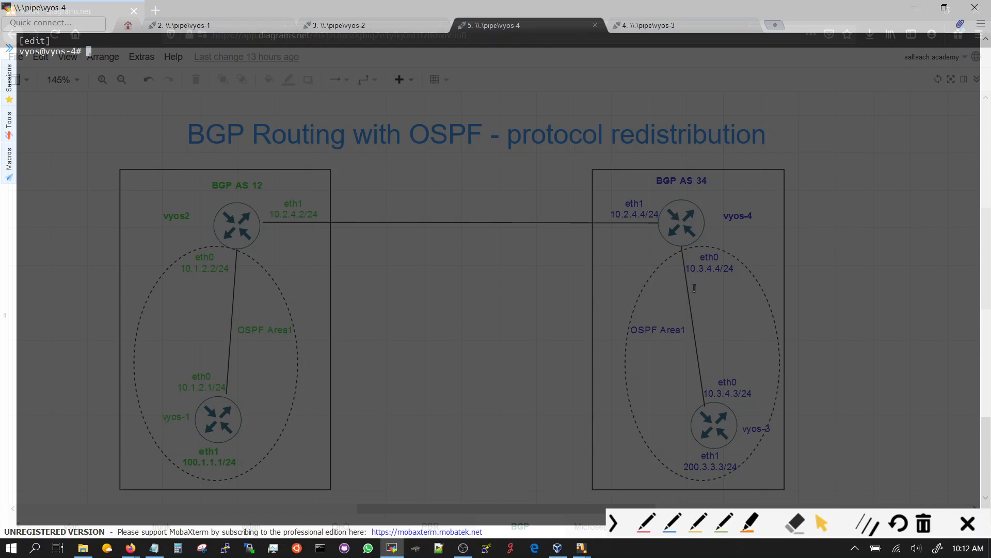
mouse_move(718, 397)
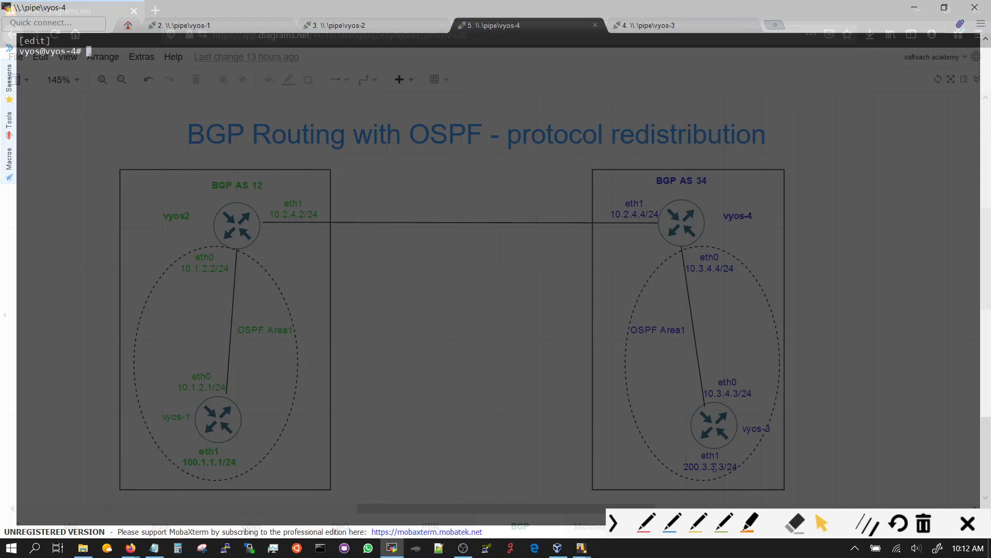
mouse_move(622, 236)
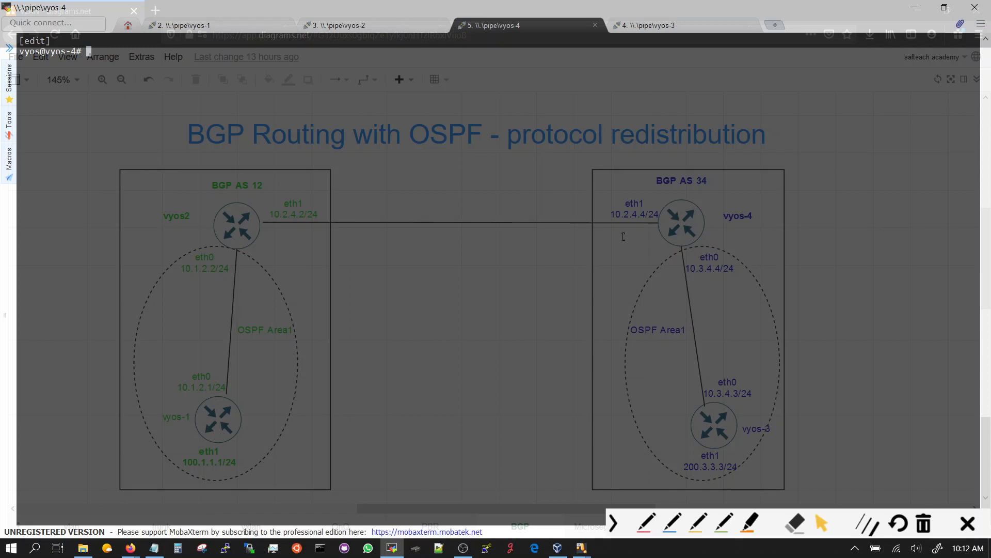
mouse_move(494, 105)
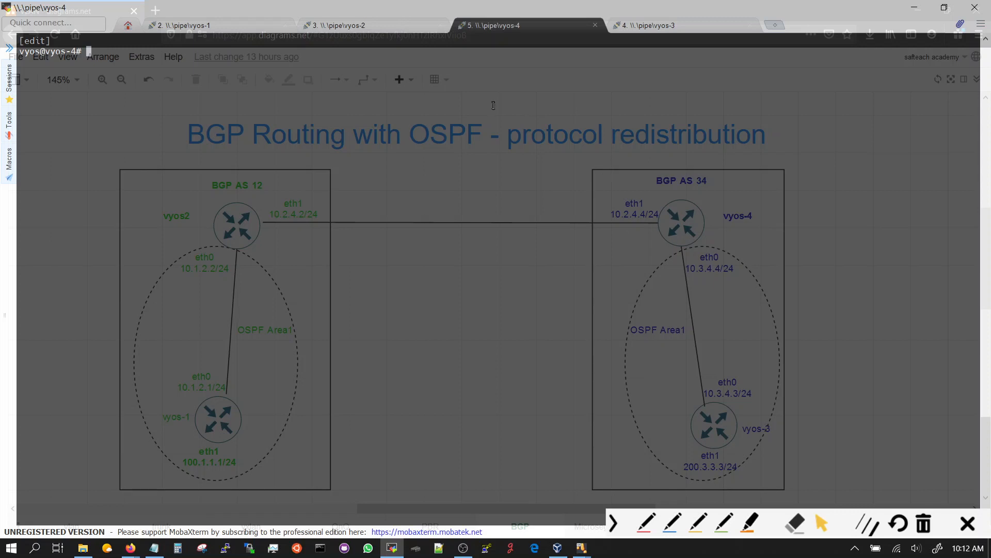
Step: On vyos-4, set OSPF area 1 network 10.3.4.0/24 and commit
text(set protocols ospf)
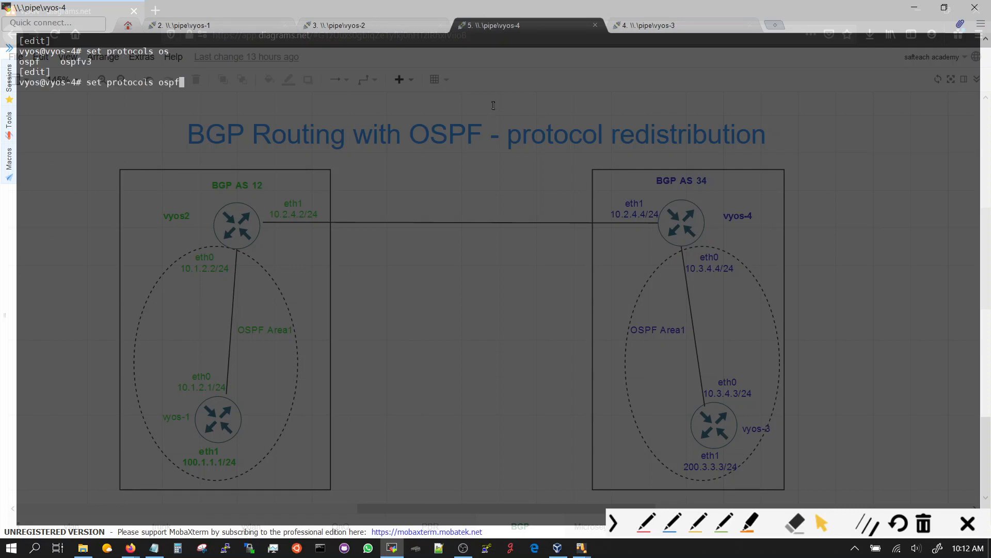
text(area 1)
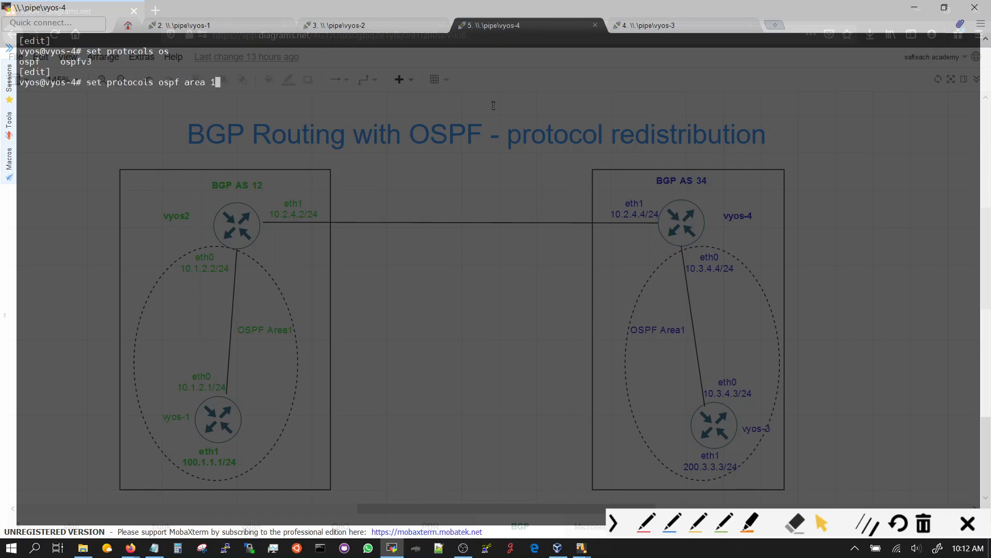
text(1)
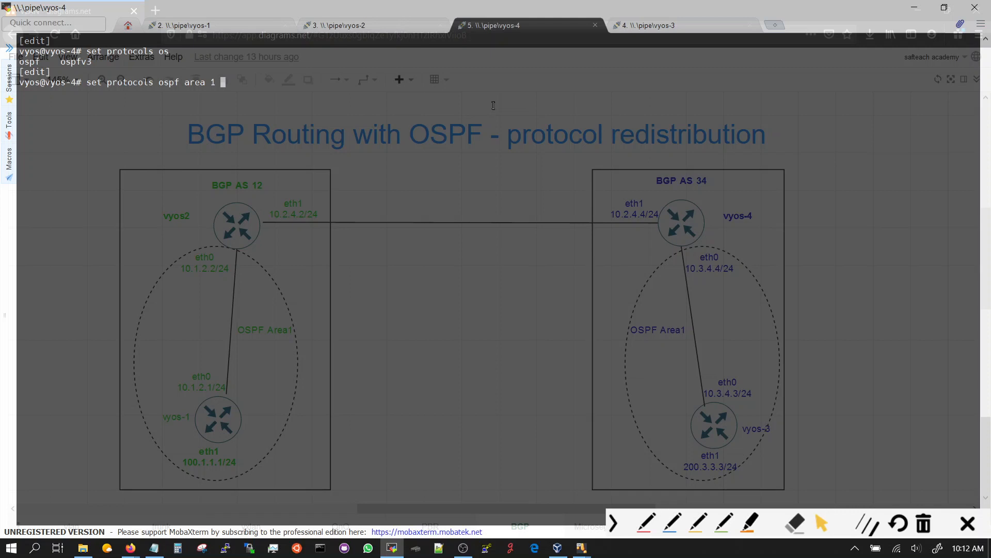
text(ne)
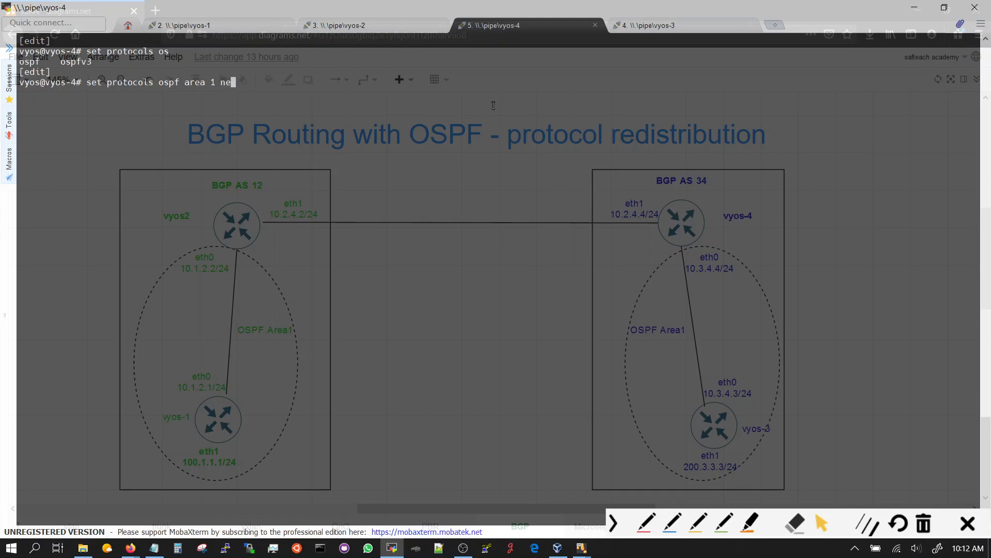
text(twork)
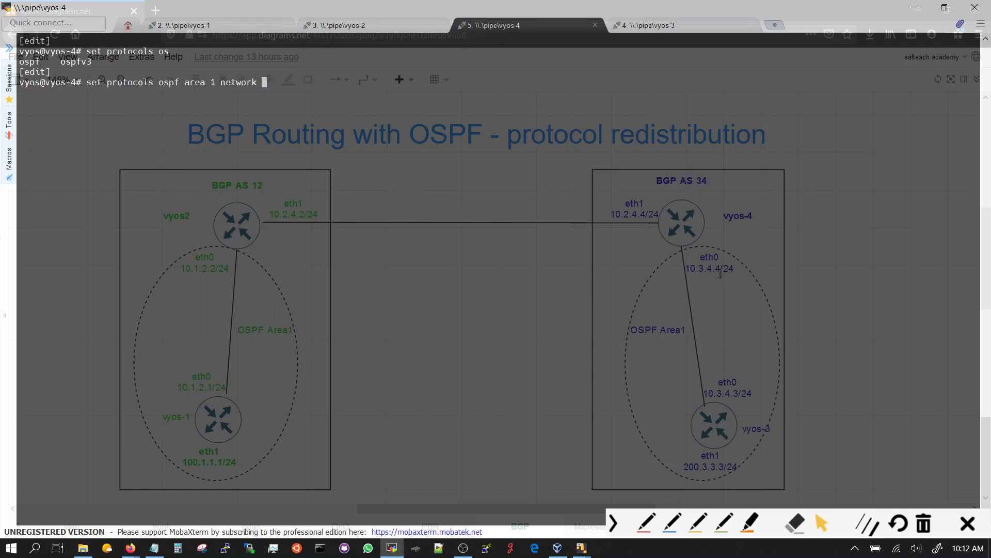
mouse_move(541, 177)
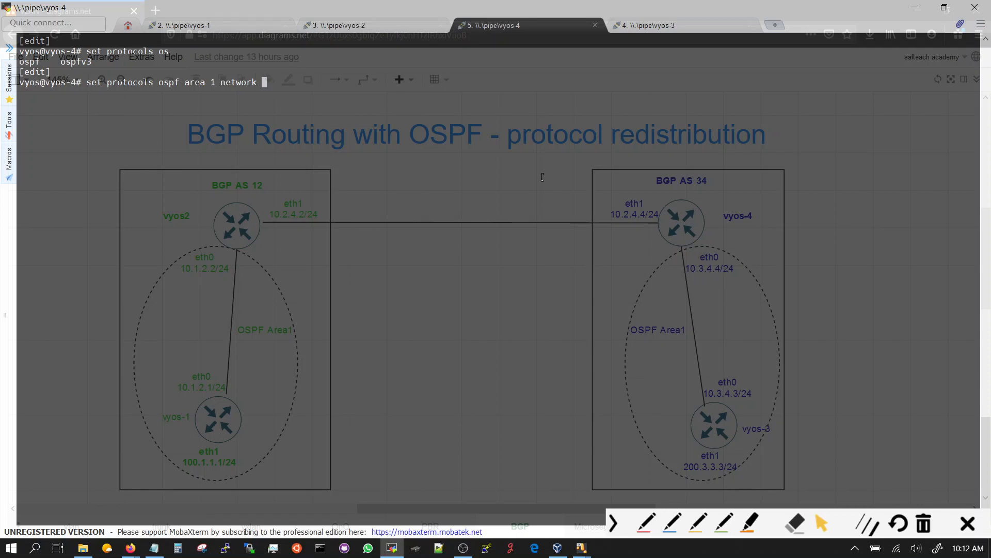
text(10.3.4.0/24)
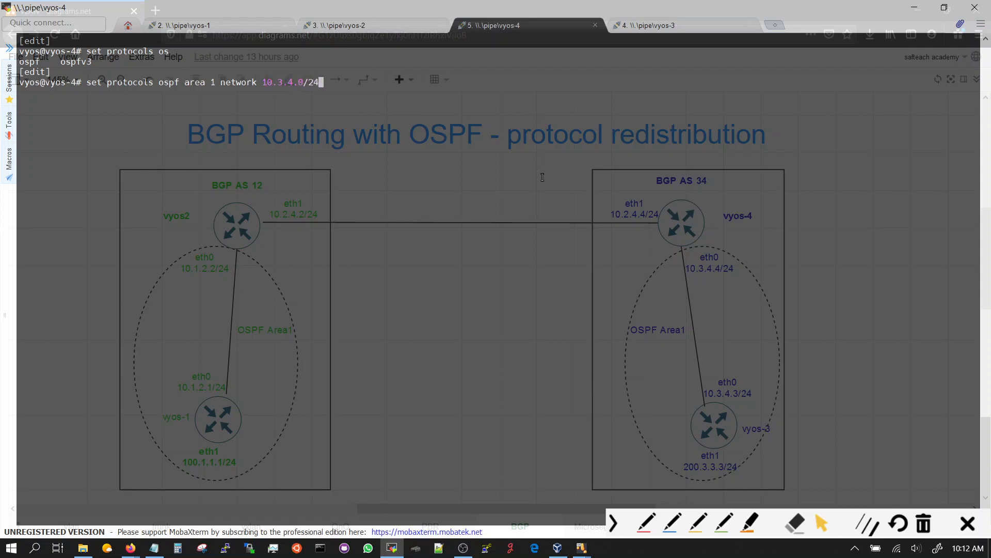
key(Return)
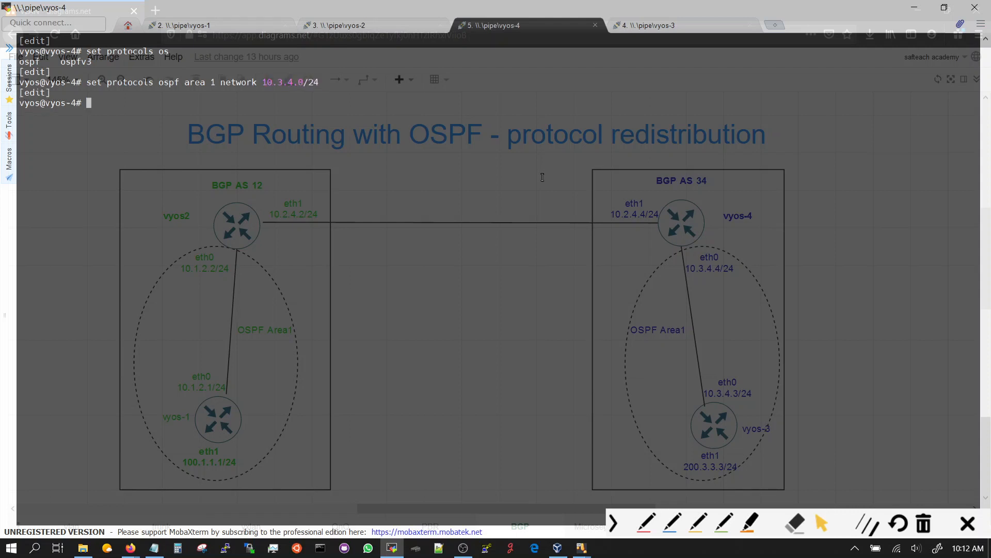
text(commit)
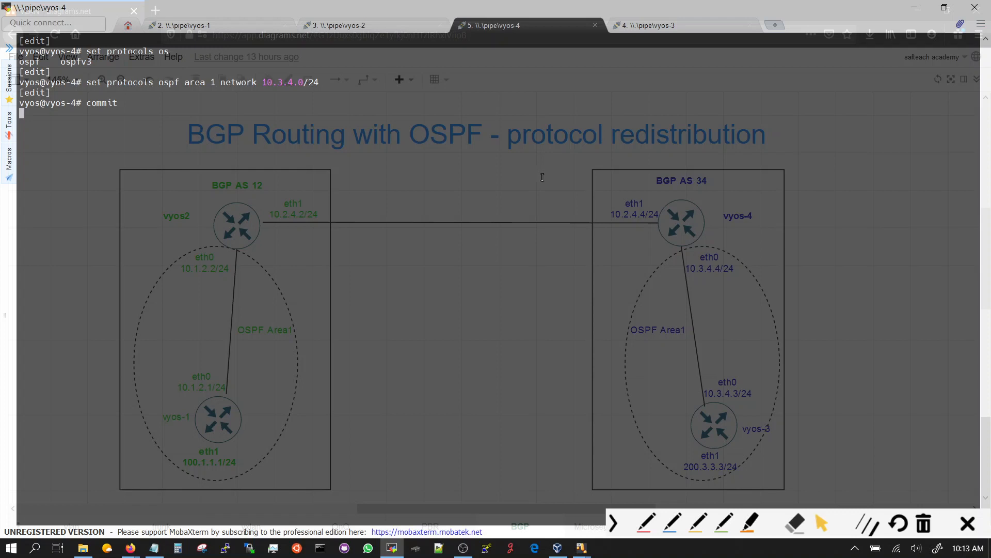
Step: On vyos-3, add network 10.3.4.0/24 to OSPF area 1
click(648, 26)
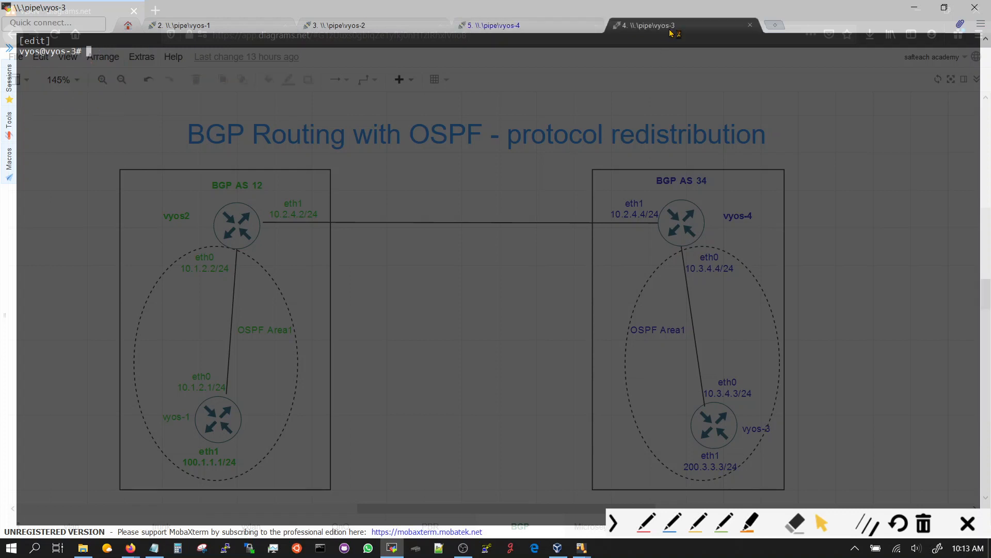
text(set protocols ospf area 1)
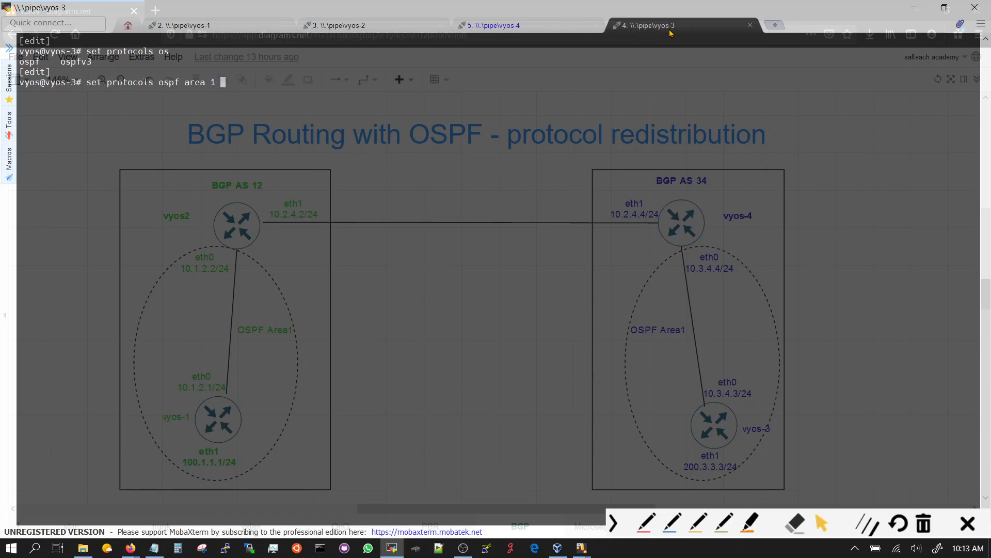
mouse_move(711, 234)
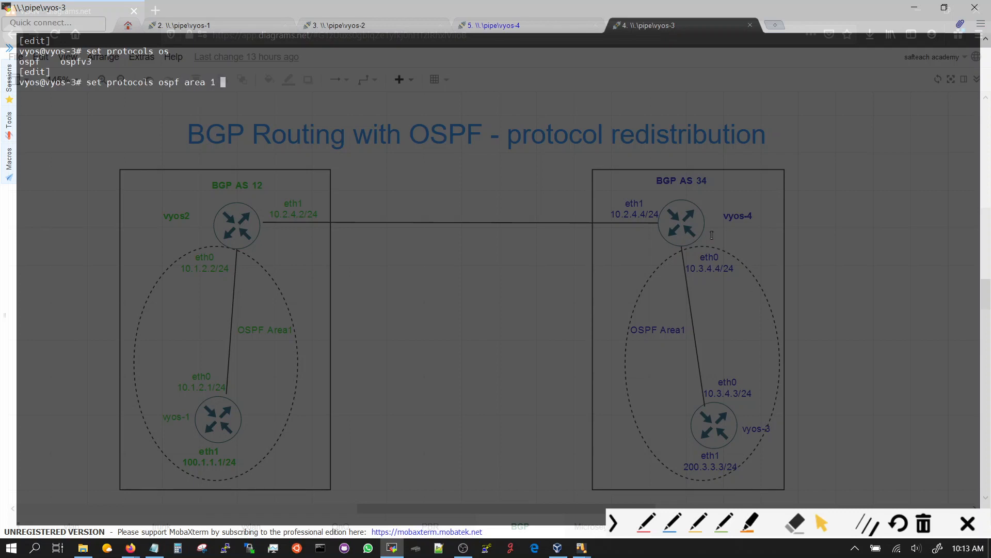
mouse_move(665, 268)
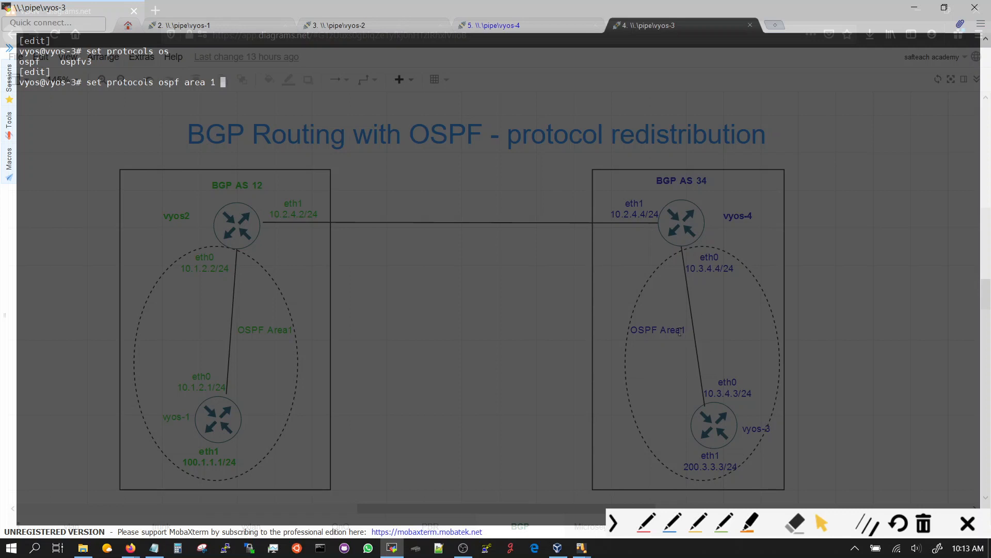
mouse_move(477, 112)
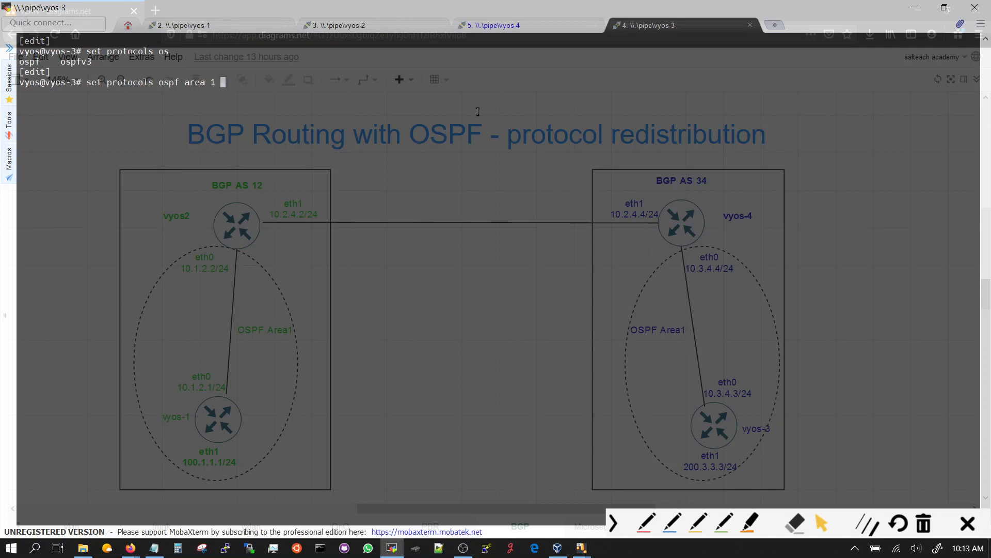
mouse_move(715, 412)
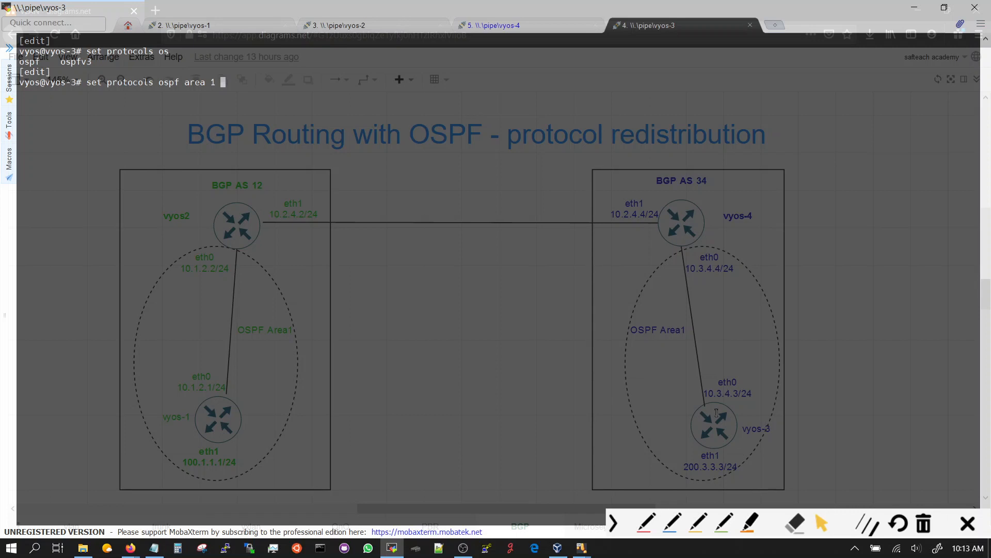
mouse_move(669, 277)
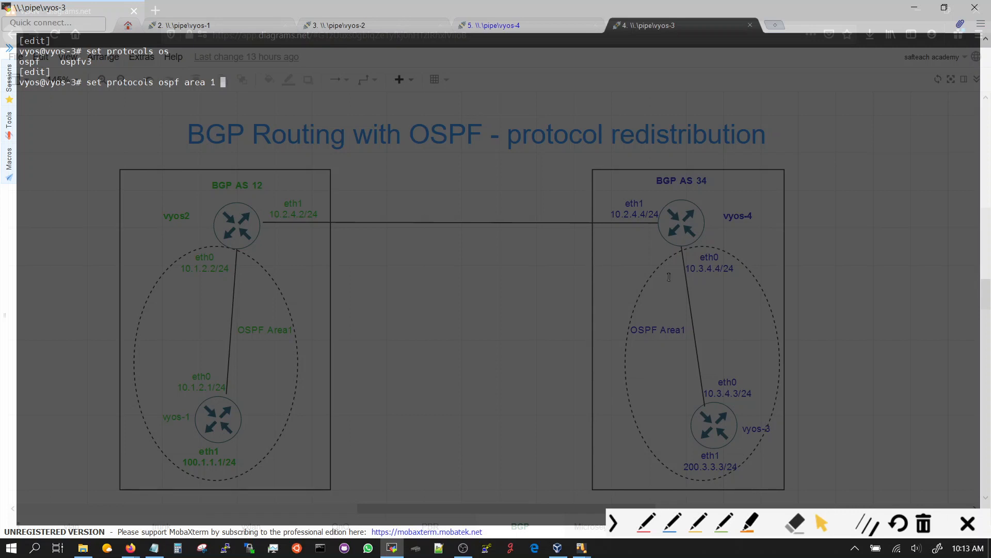
text(10.3.4.0/24)
text(co)
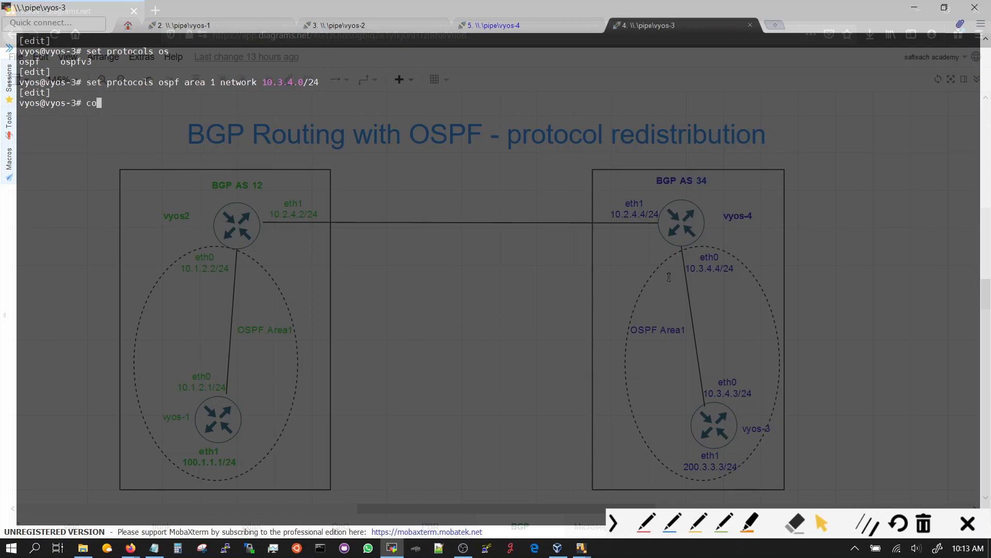
Step: Edit the recalled command to add 200.3.3.0/24 to OSPF area 1 and commit
text(set protocols ospf area 1 network 10.3.4.0/)
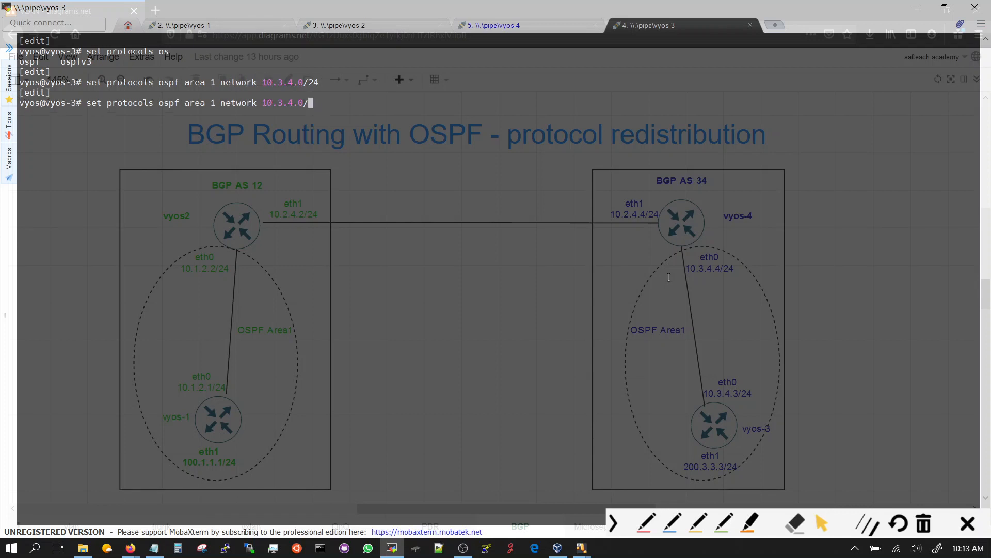
key(BackSpace)
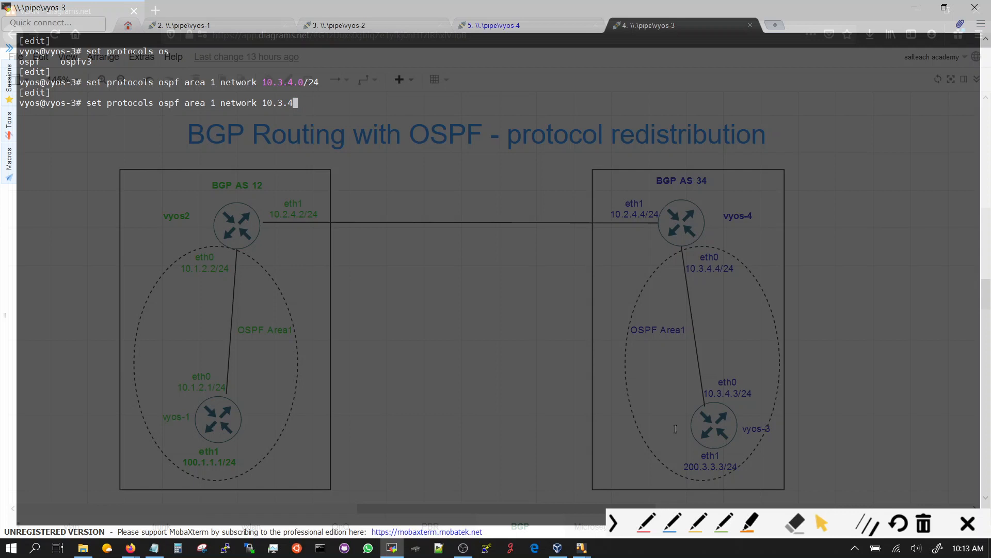
key(BackSpace)
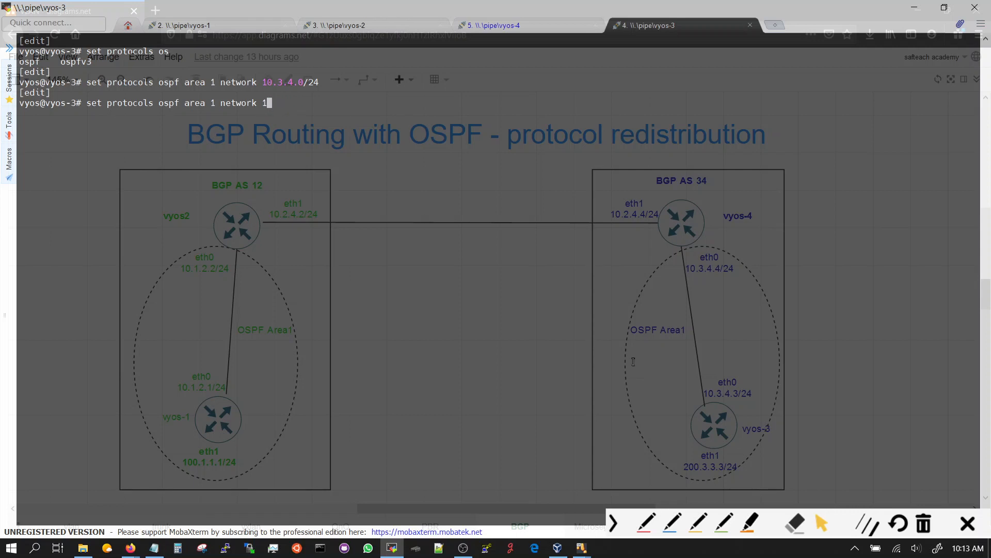
text(00.3.3.0)
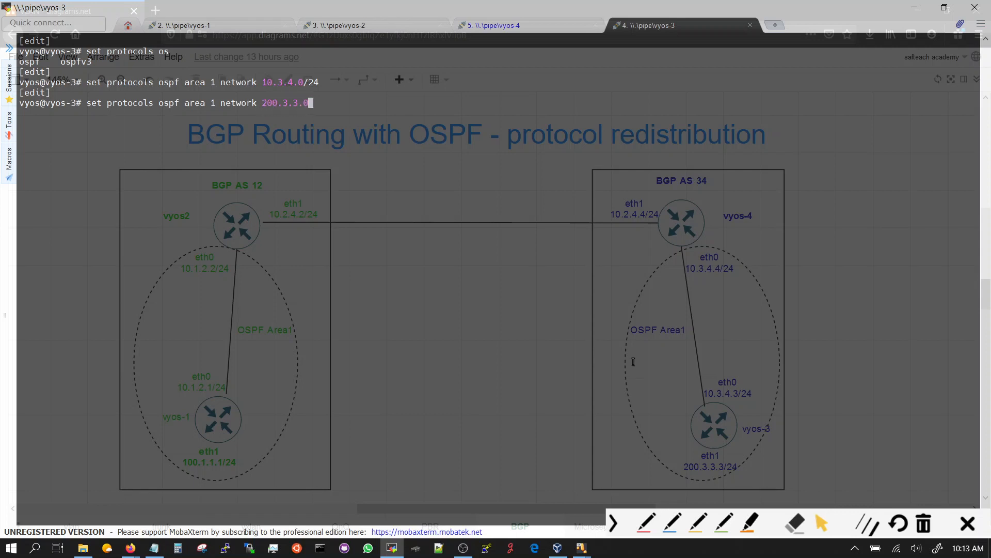
text(com)
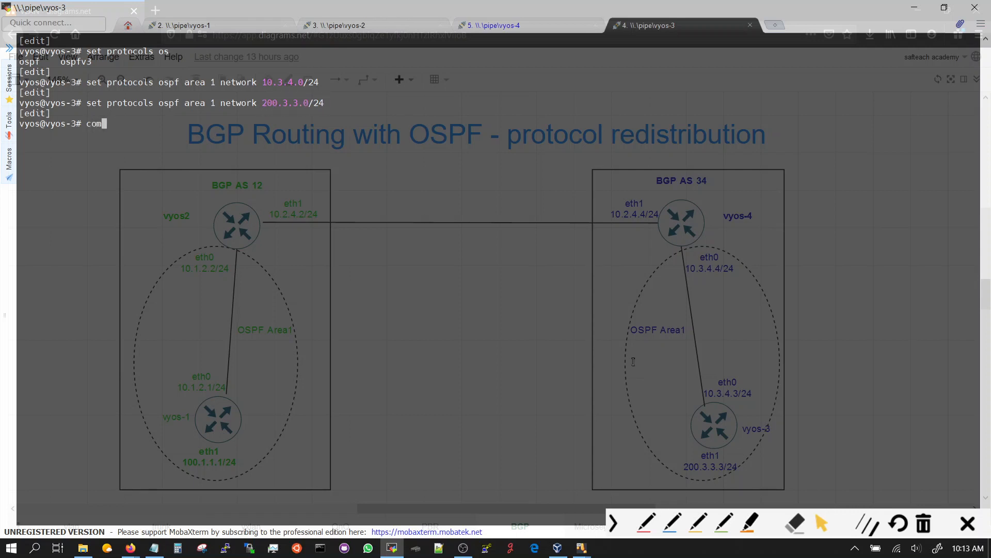
text(mit)
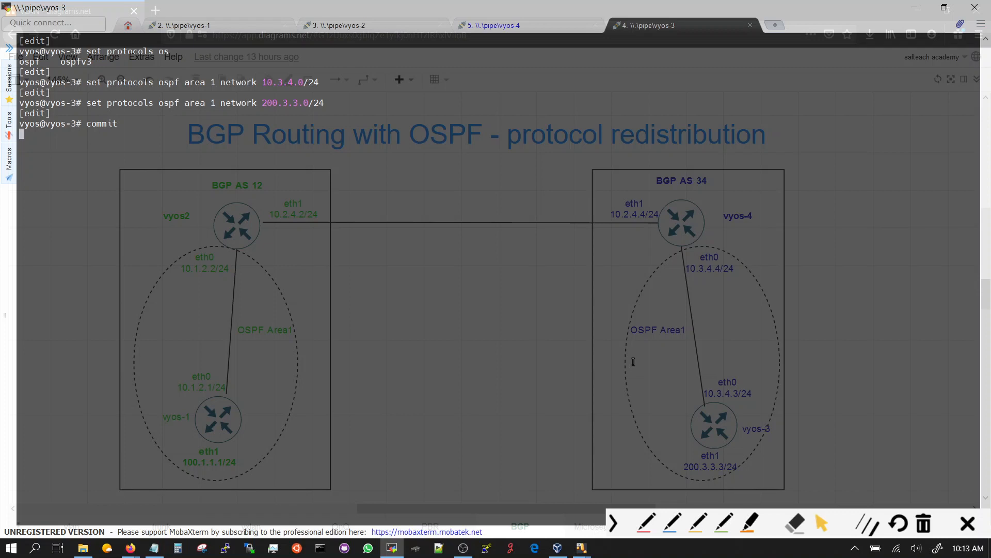
mouse_move(541, 34)
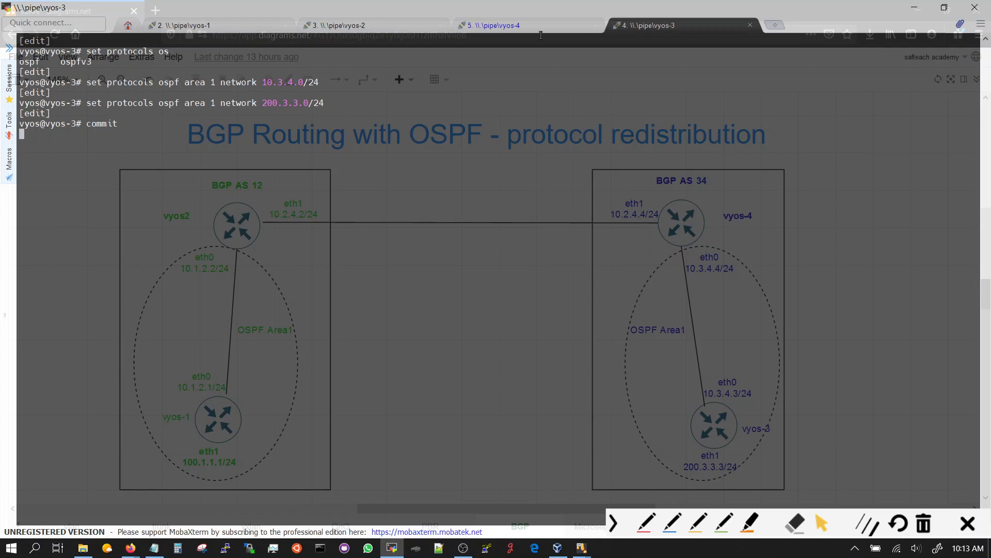
Step: On vyos-4, show the routing table and OSPF neighbors (200.3.3.3 Full), then clear the screen
click(493, 25)
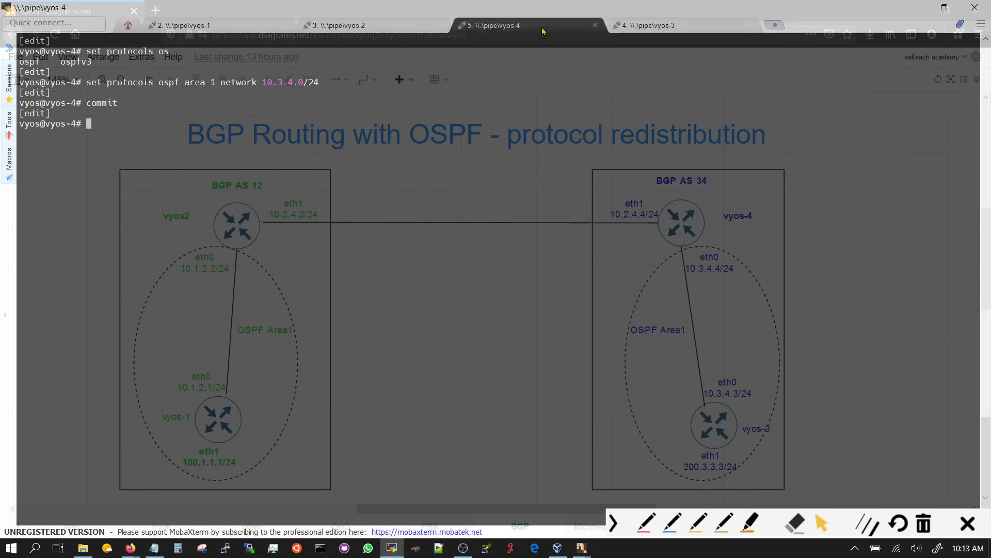
text(run sho)
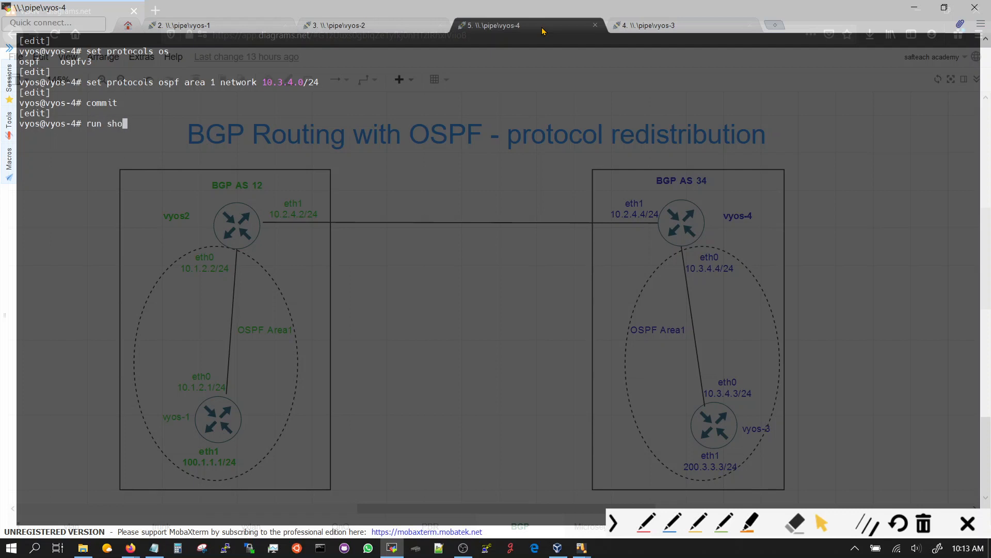
text(ip ro)
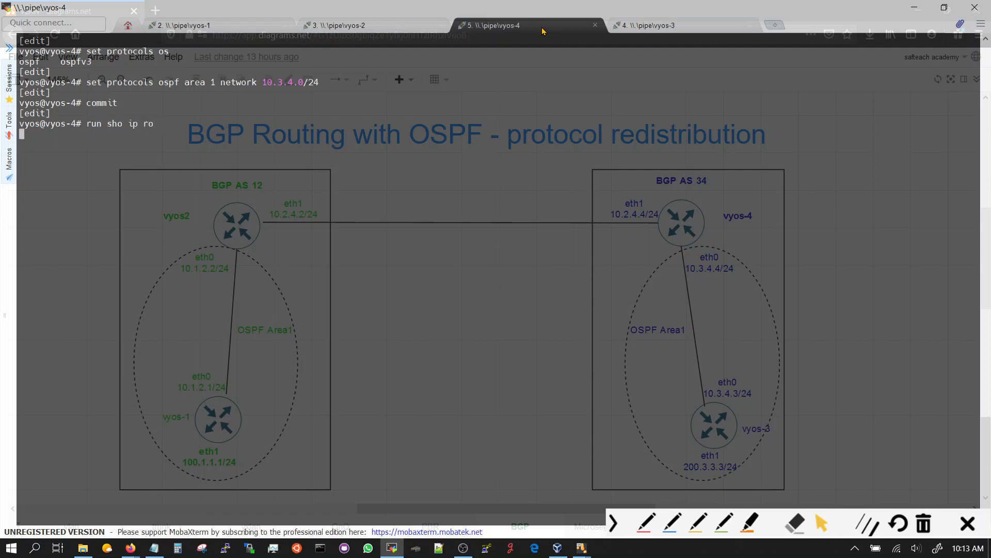
key(Return)
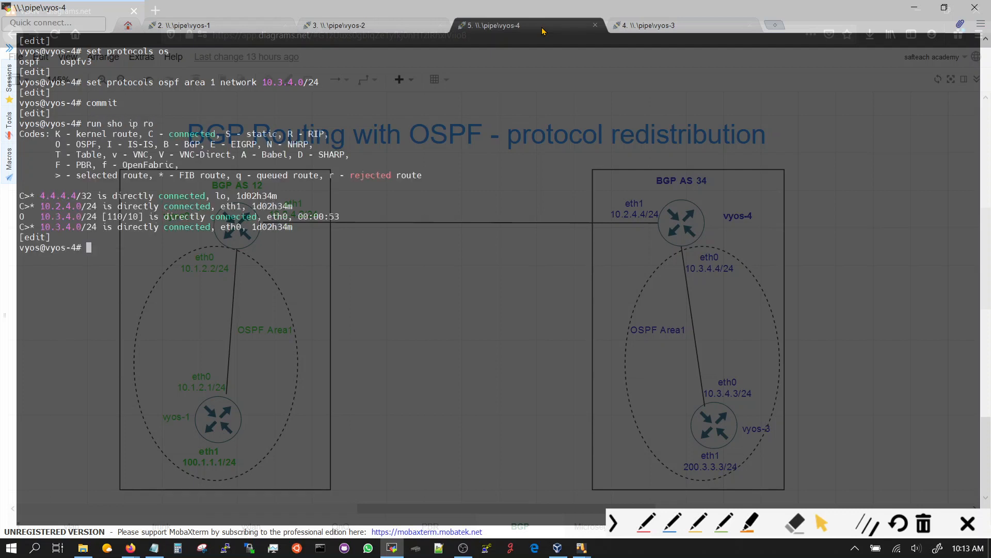
text(run sho i)
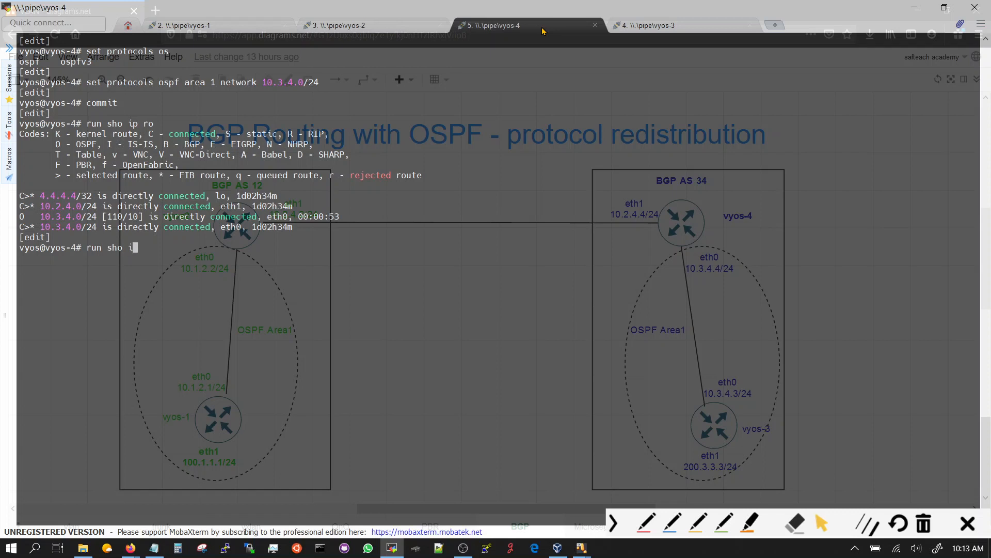
key(Return)
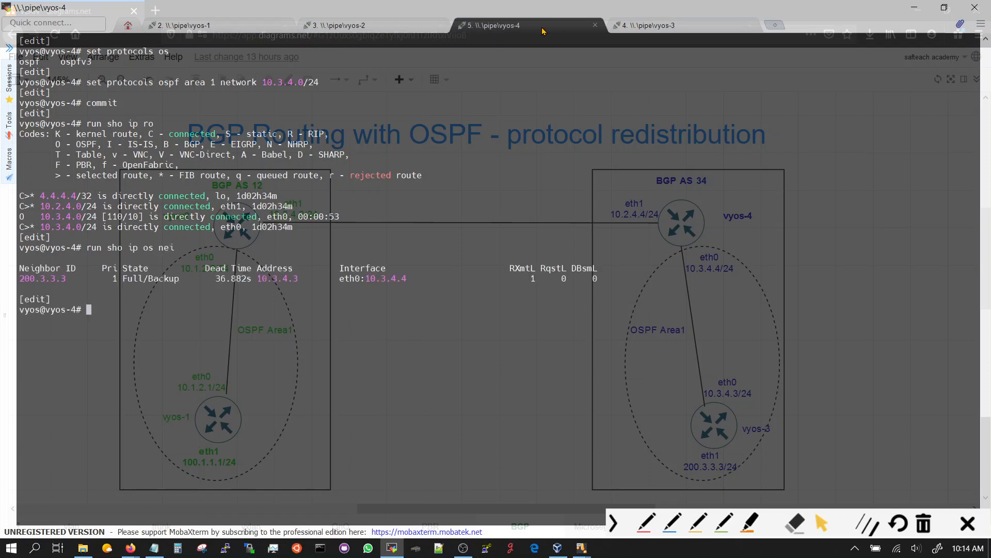
text(run sho ip os nei)
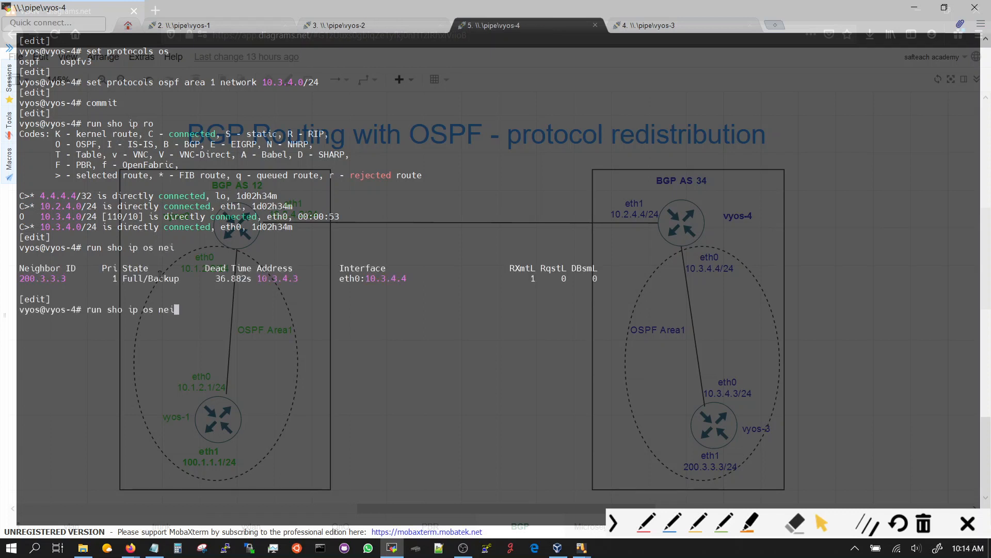
key(Return)
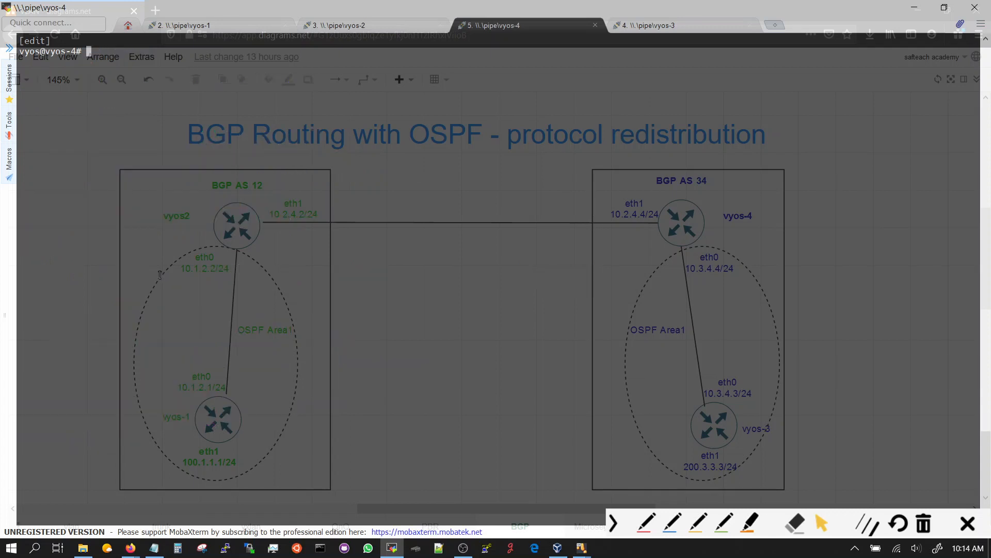
Step: Run 'run ping 200.3.3.3' from vyos-4 and get replies with 0% loss
text(run ping)
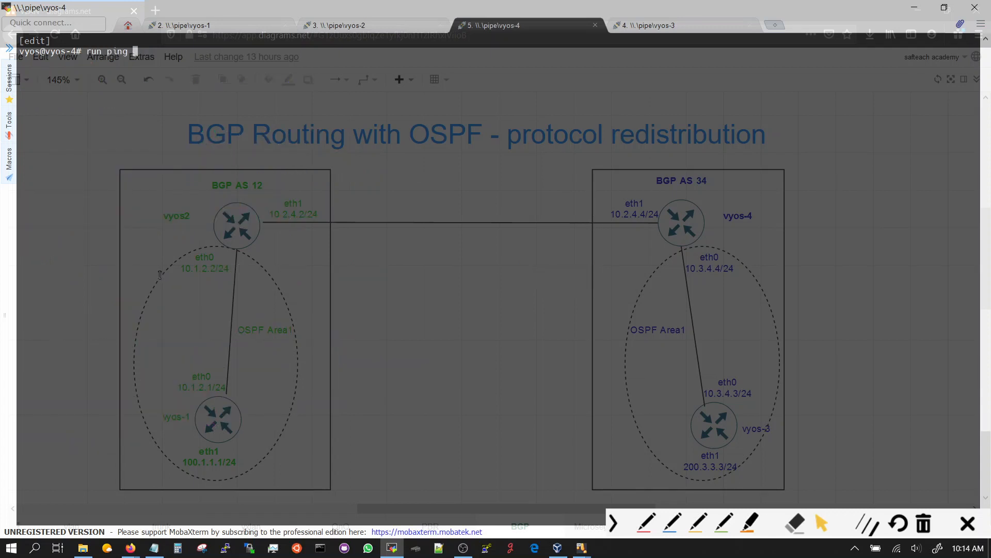
text(200.3.3.3)
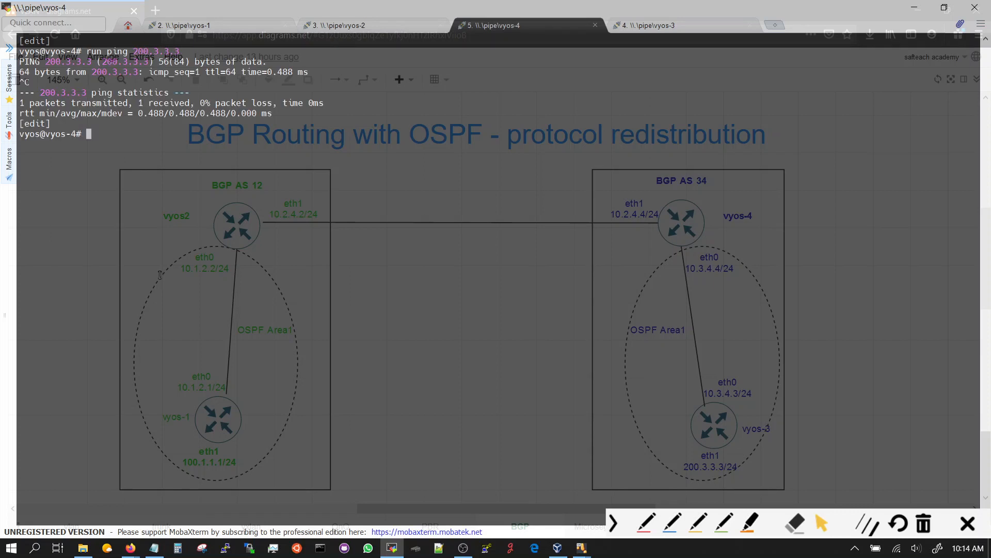
mouse_move(303, 358)
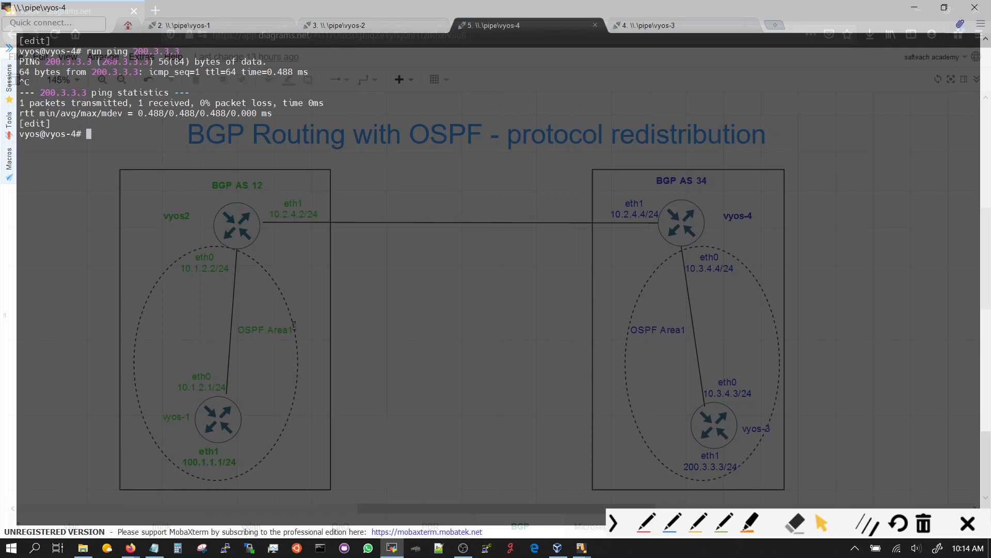
mouse_move(718, 247)
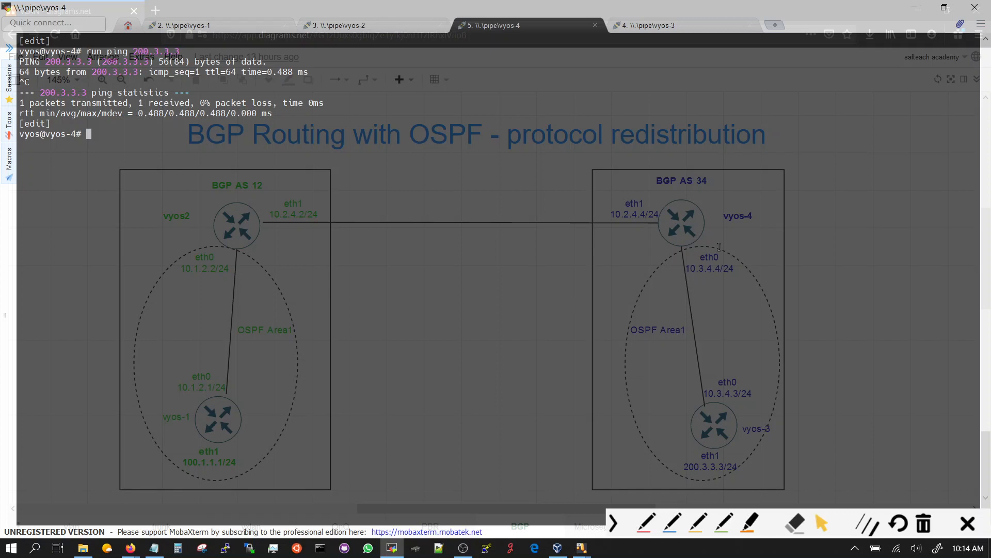
mouse_move(532, 287)
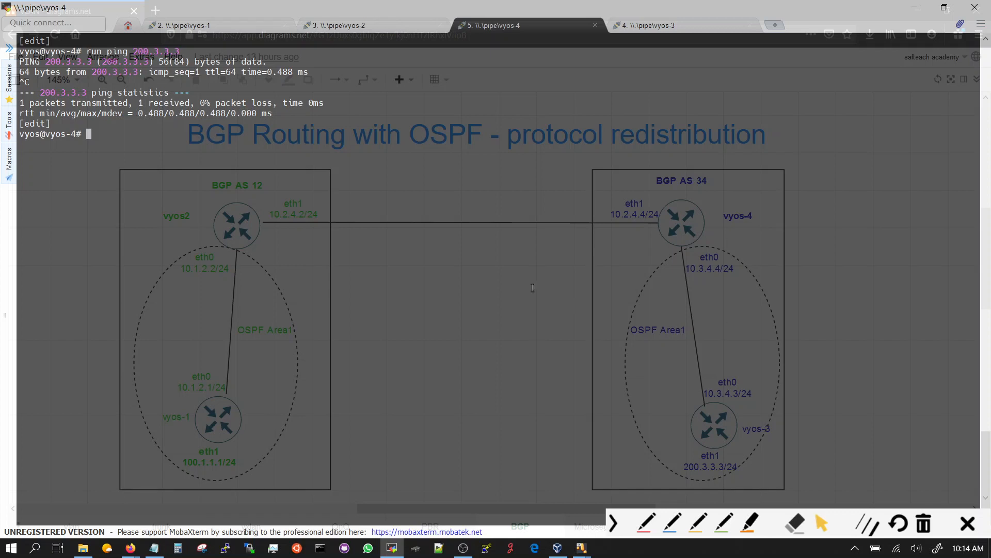
mouse_move(286, 214)
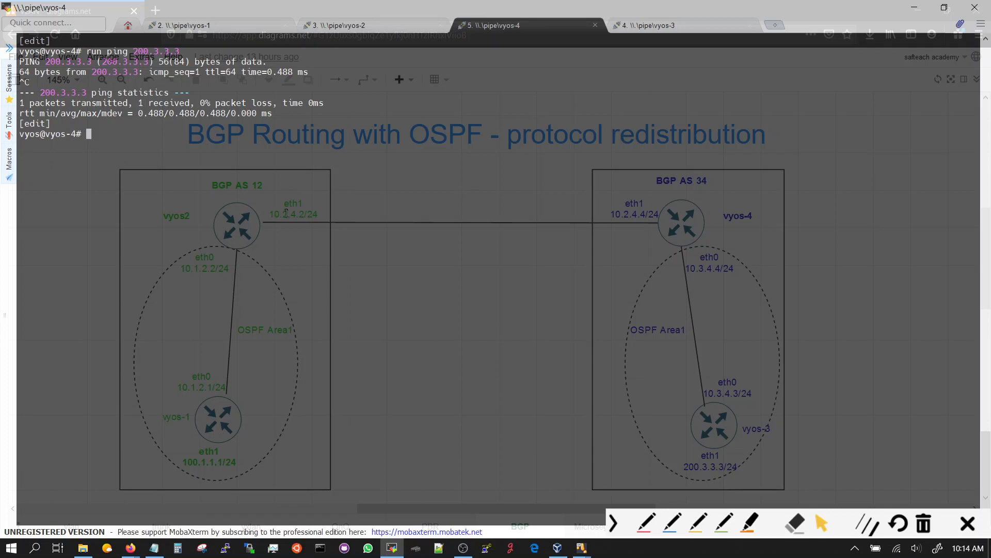
mouse_move(403, 248)
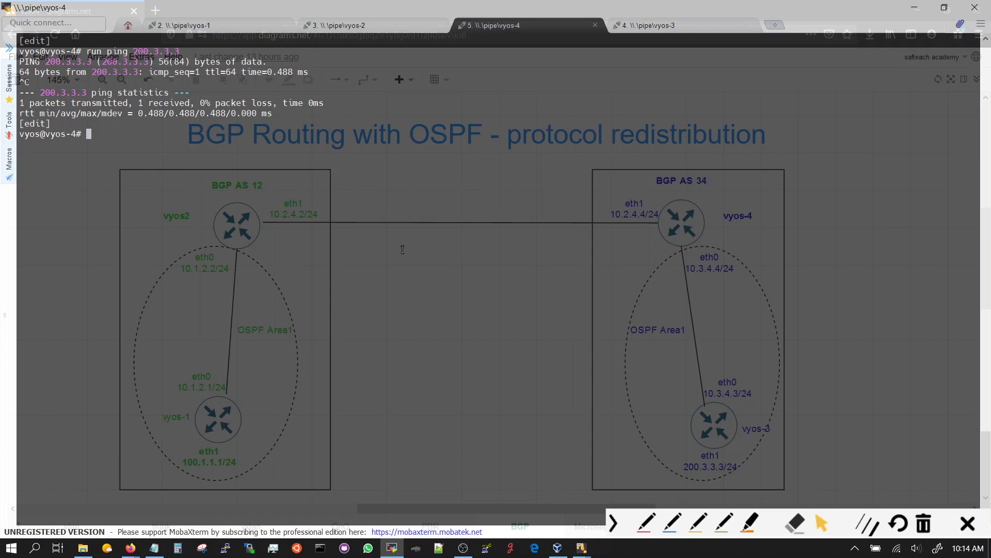